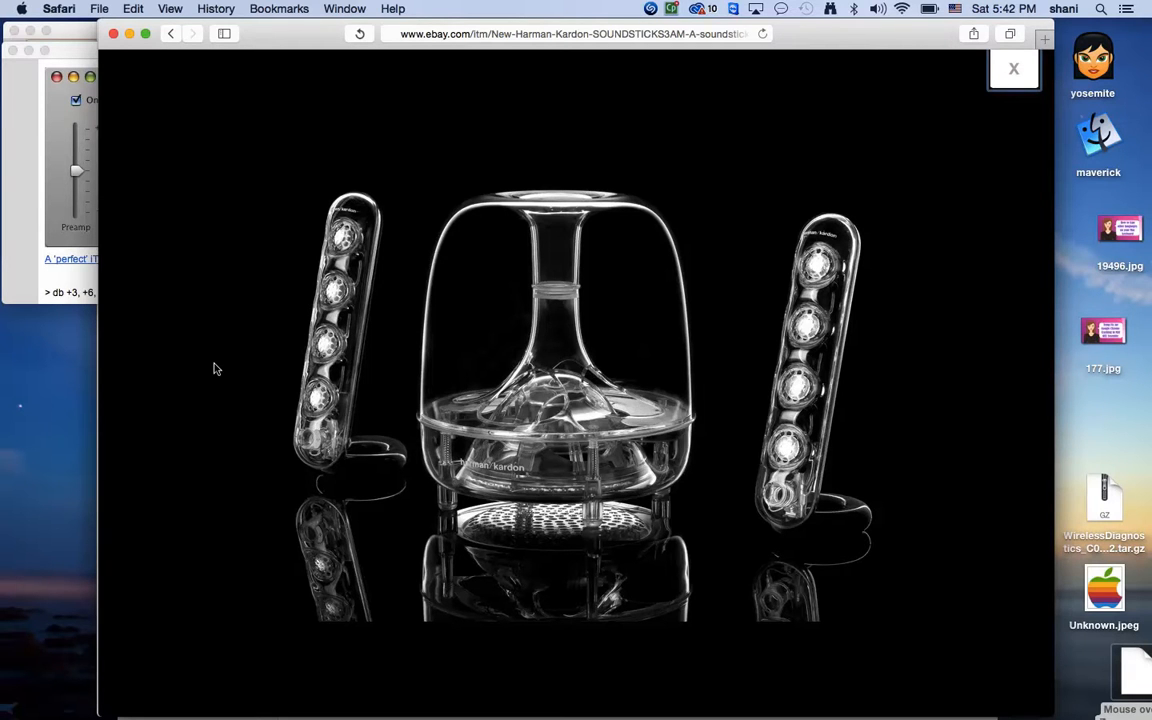
{"action": "mouse_move", "coordinate": [880, 560]}
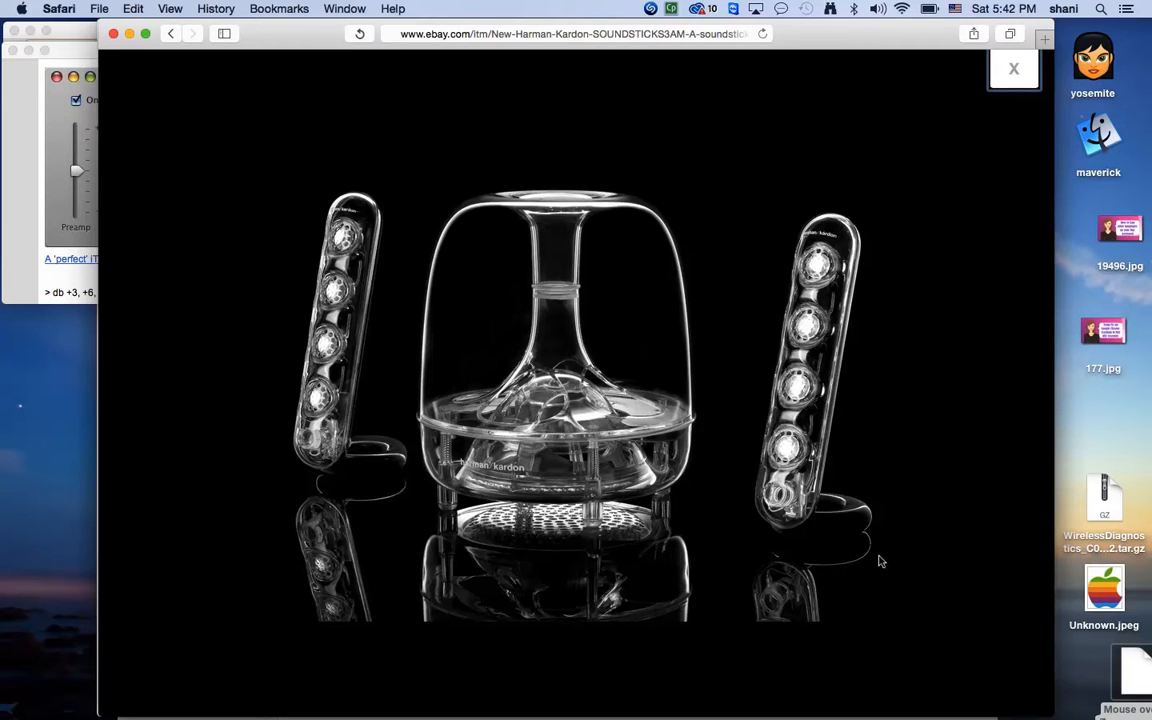
{"action": "mouse_move", "coordinate": [876, 601]}
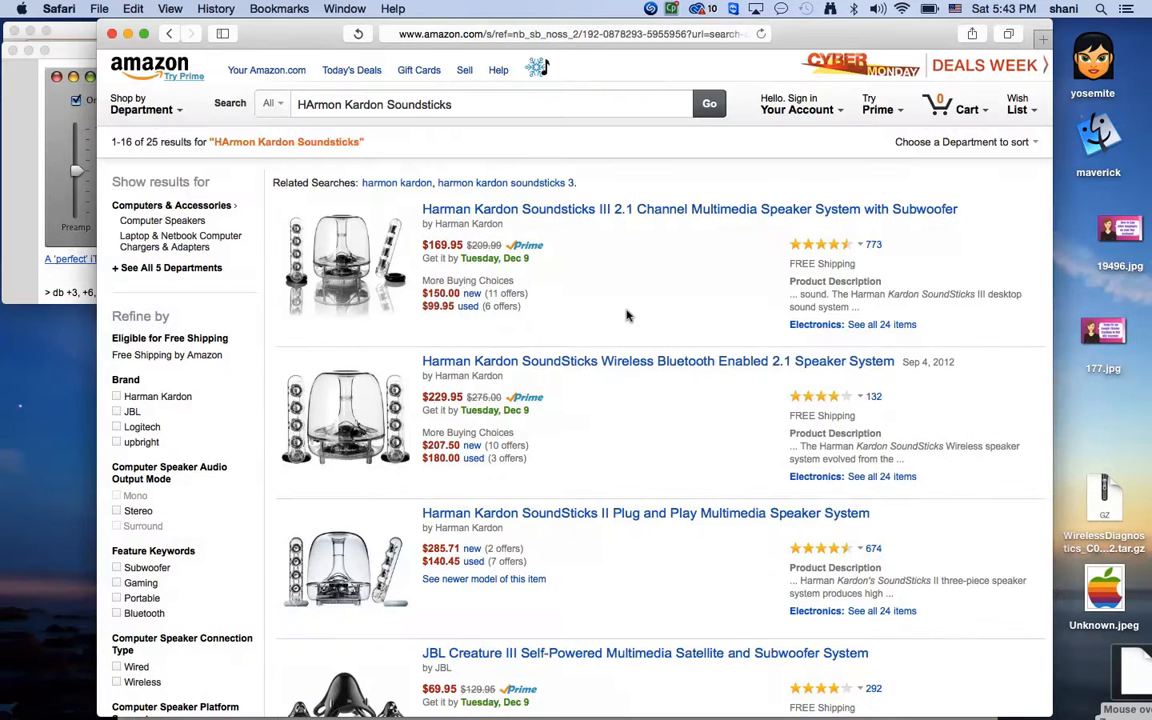
{"action": "mouse_move", "coordinate": [628, 295]}
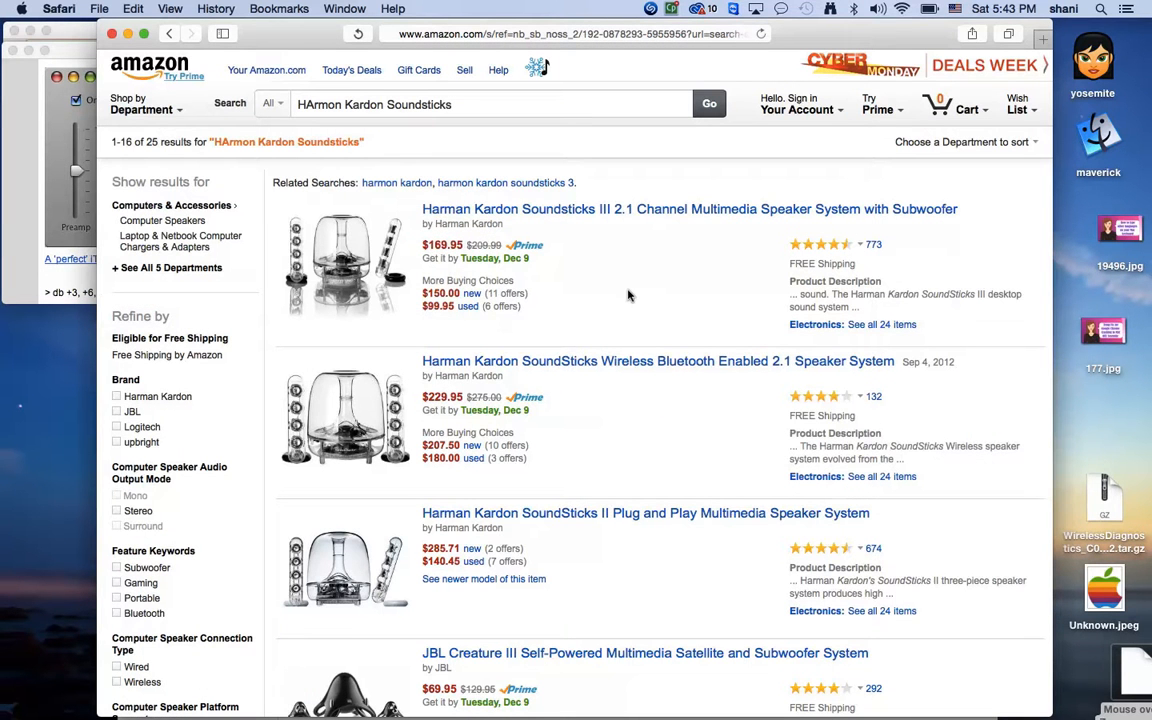
{"action": "mouse_move", "coordinate": [543, 293]}
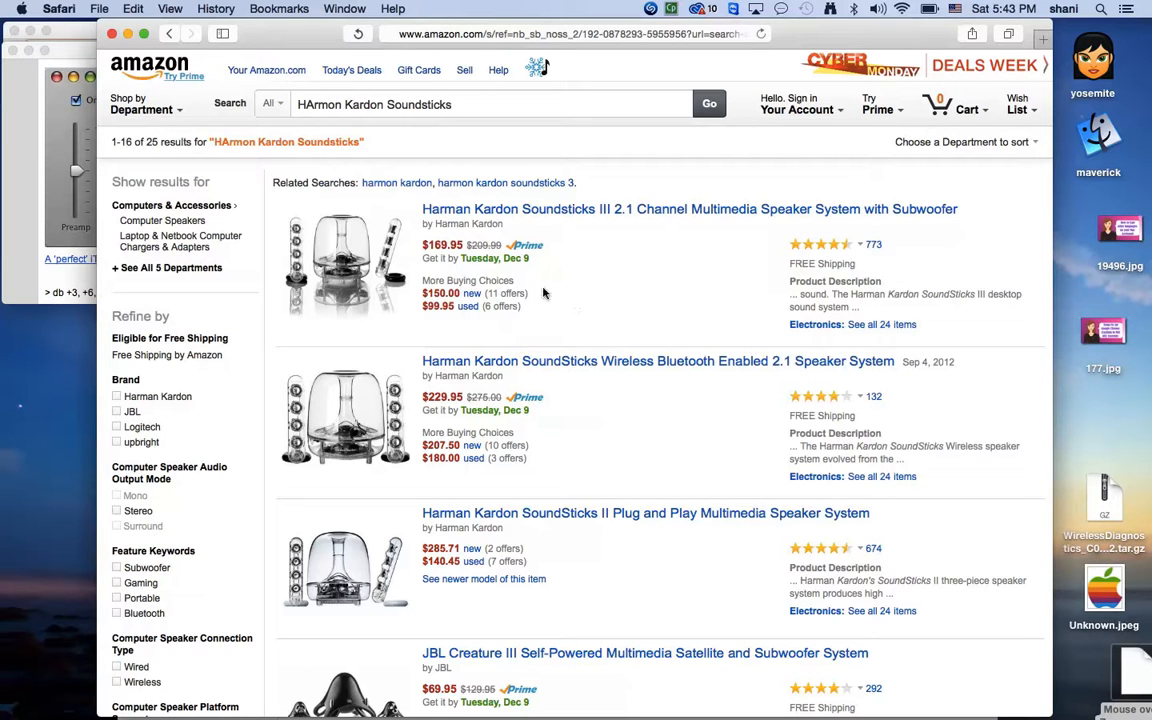
{"action": "mouse_move", "coordinate": [660, 444]}
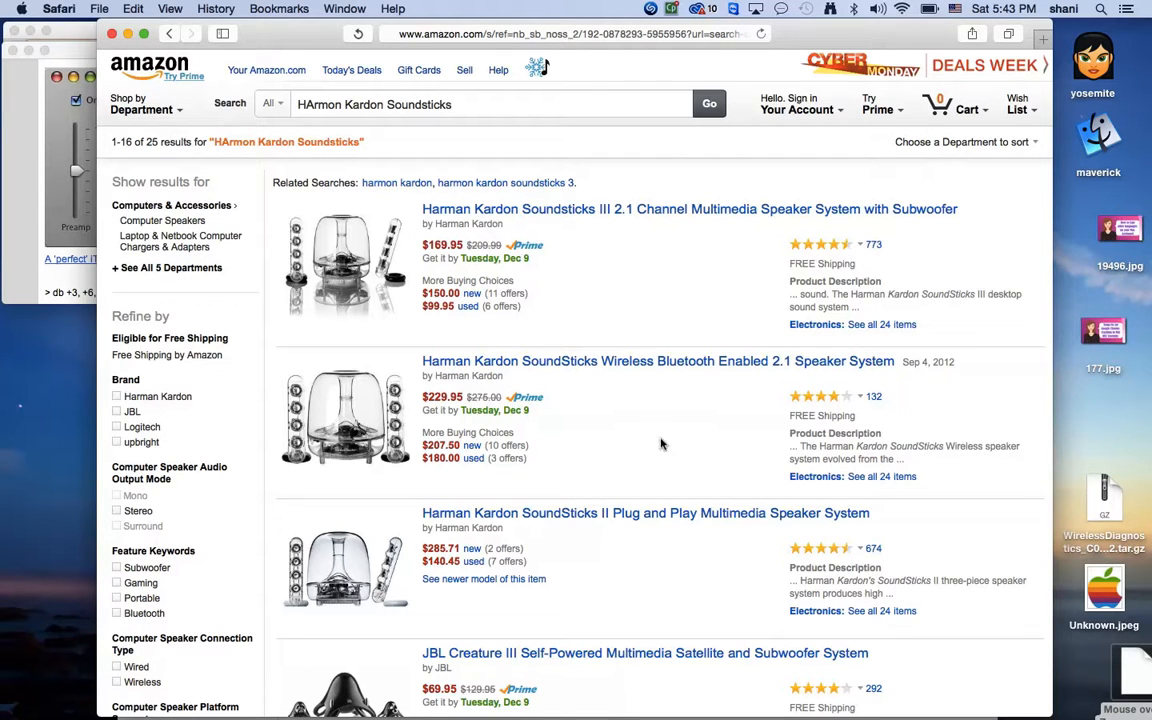
{"action": "mouse_move", "coordinate": [738, 449]}
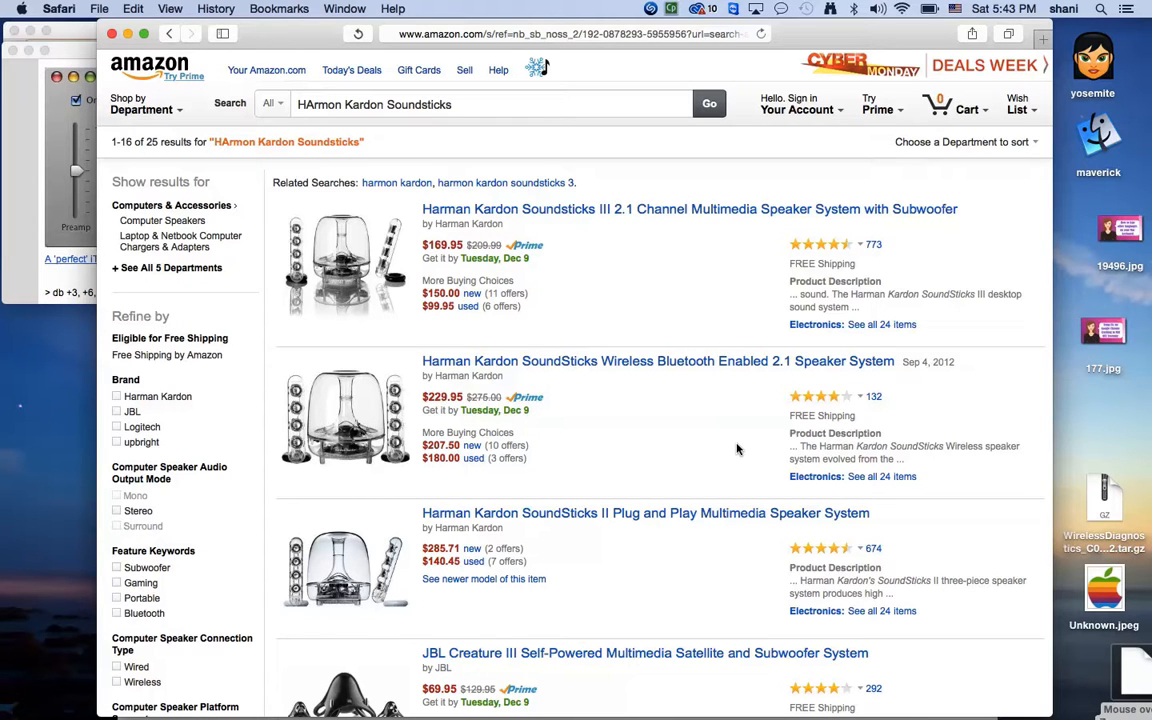
{"action": "mouse_move", "coordinate": [453, 318]}
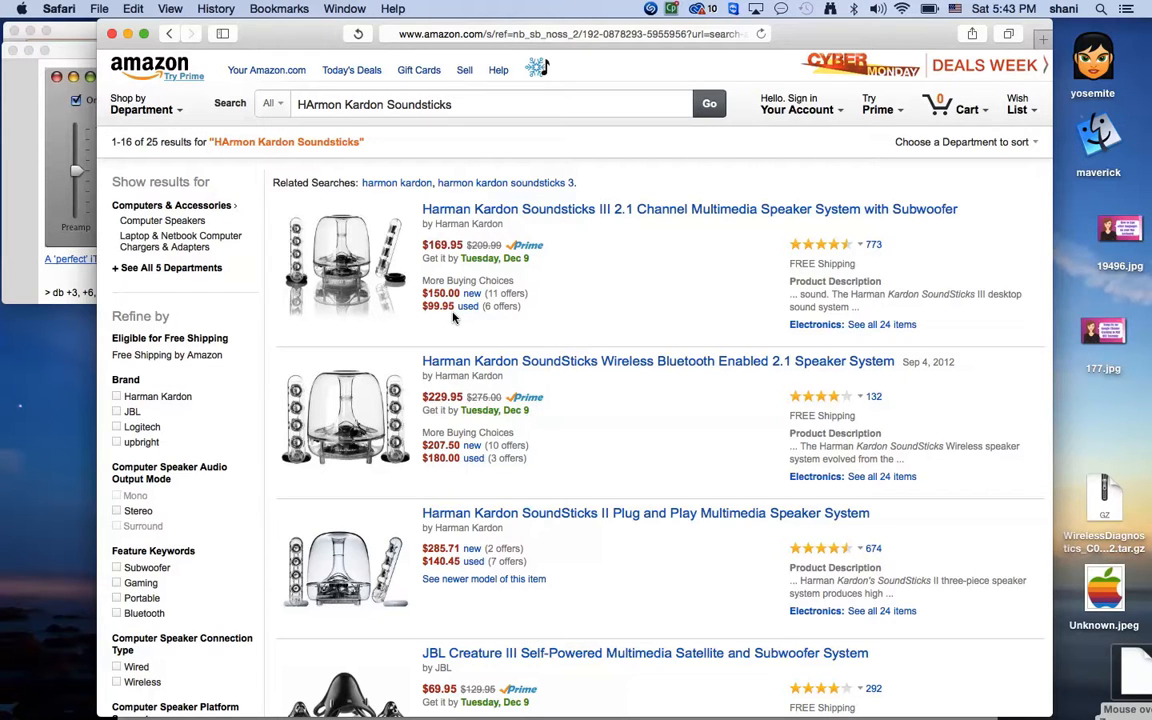
{"action": "mouse_move", "coordinate": [640, 334]}
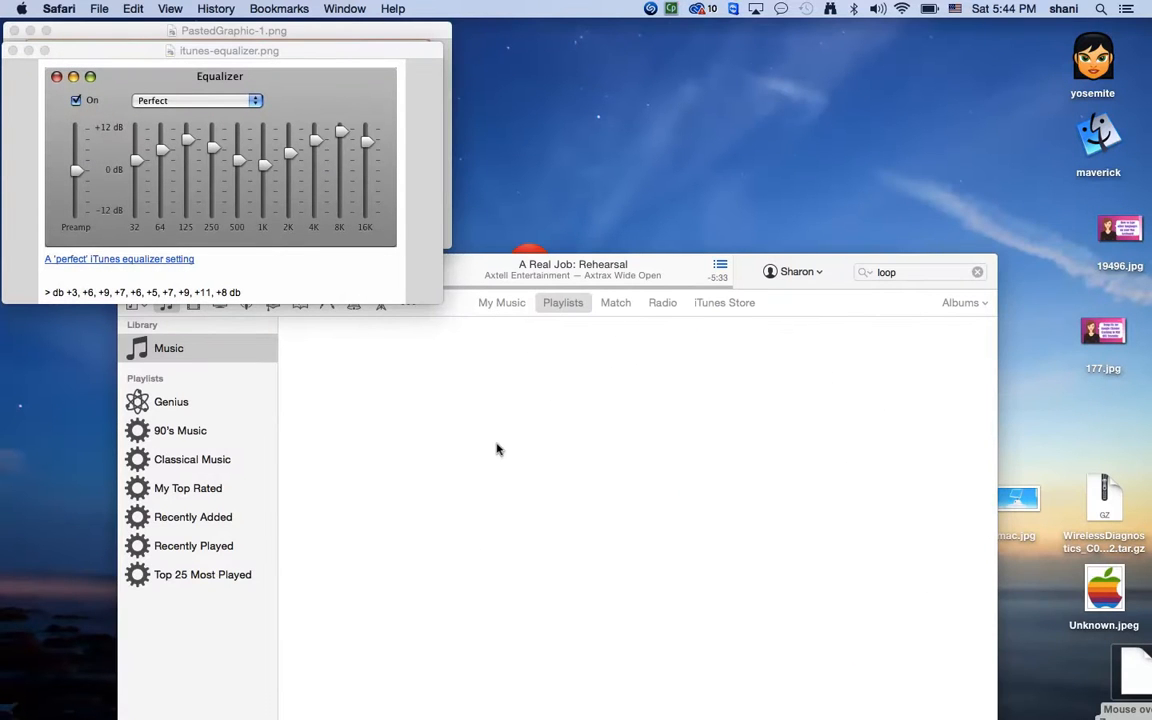
Move the iTunes library window higher and bring the reference equalizer image forward to compare.
{"action": "left_click", "coordinate": [573, 271]}
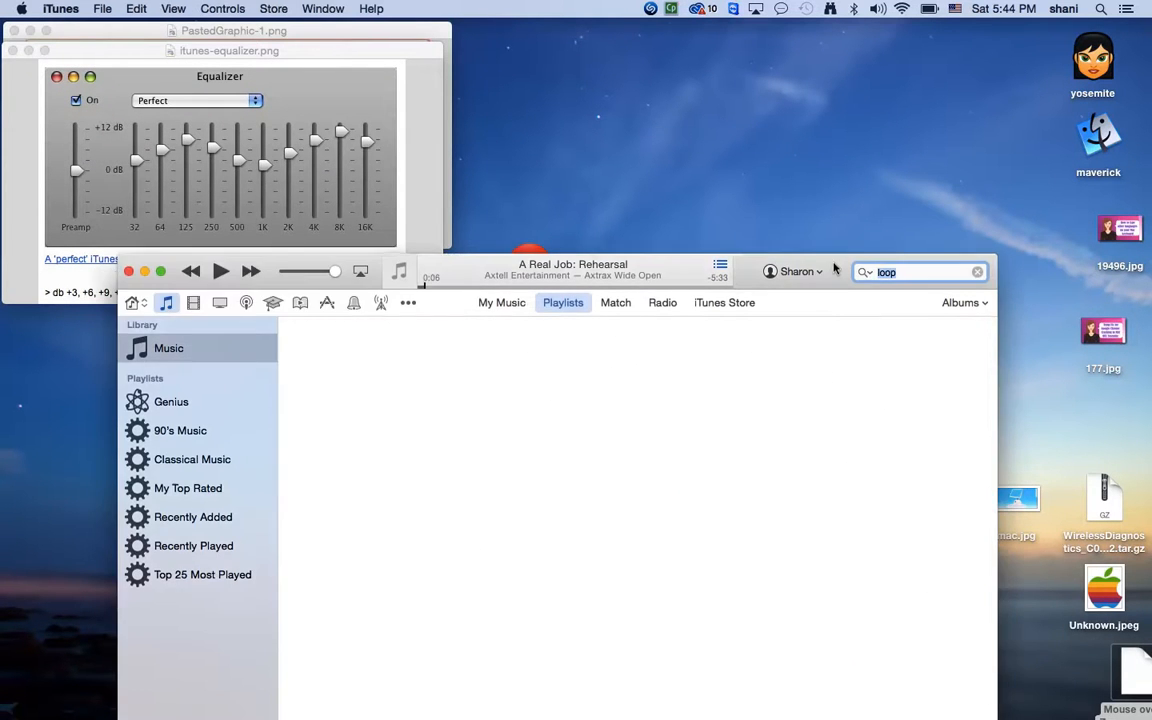
{"action": "left_click_drag", "start_coordinate": [573, 264], "coordinate": [573, 95]}
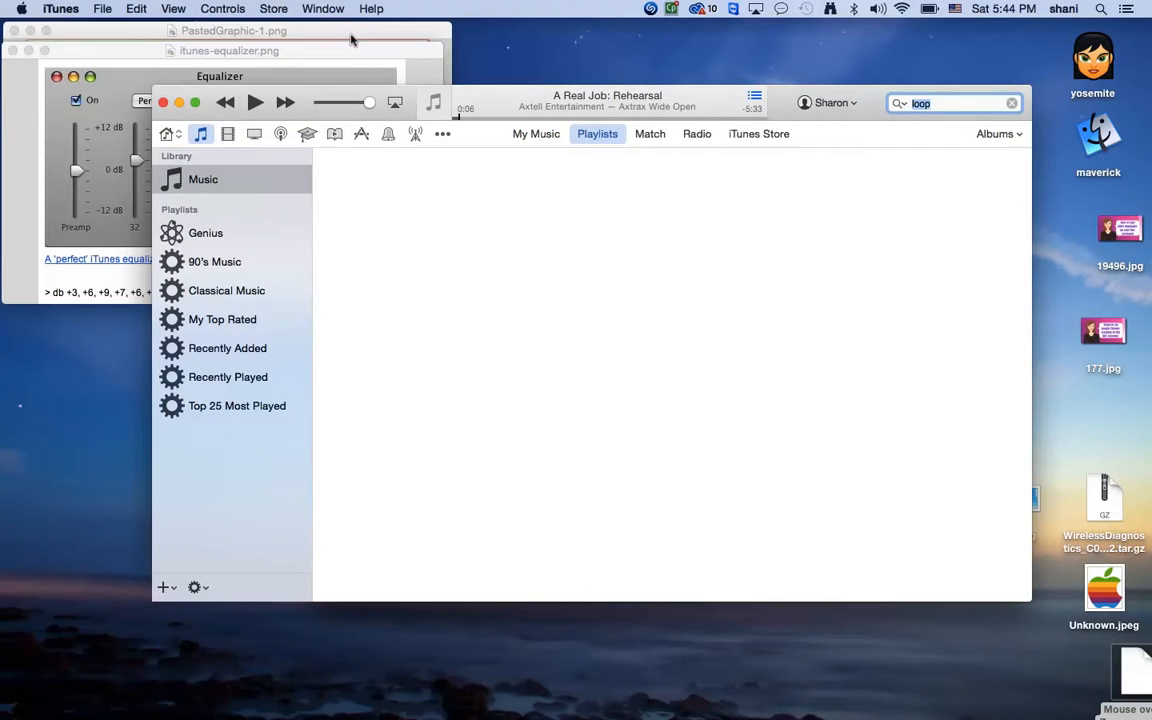
{"action": "left_click", "coordinate": [234, 30]}
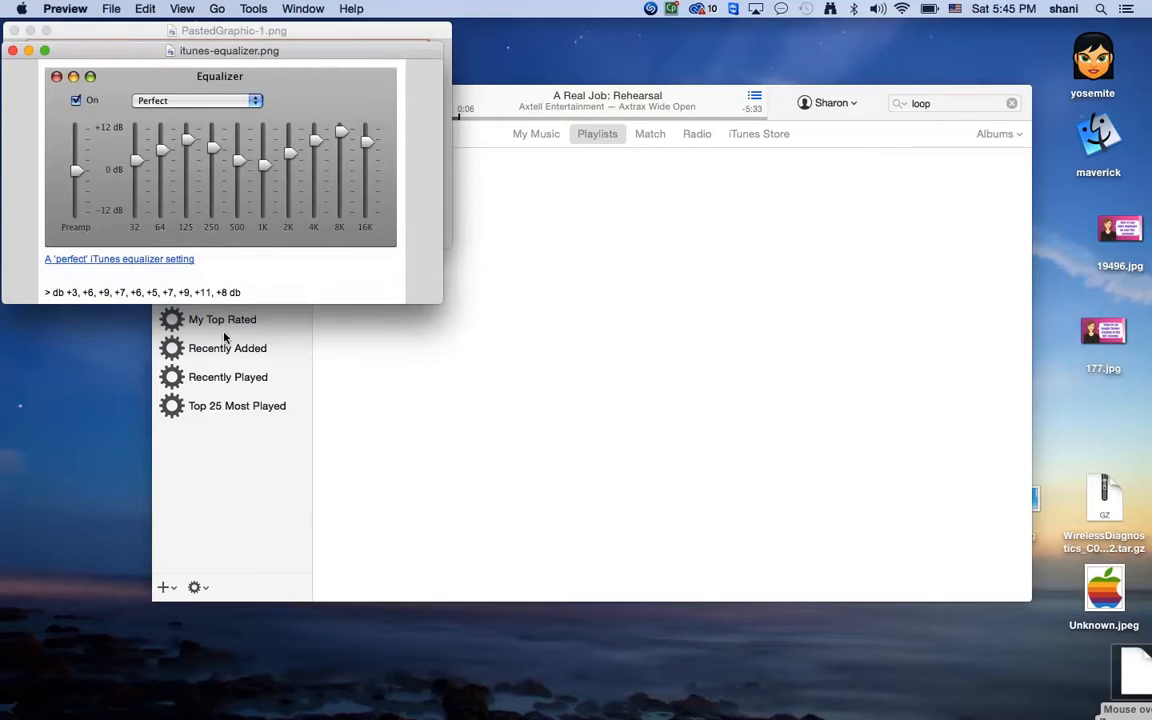
{"action": "mouse_move", "coordinate": [423, 275]}
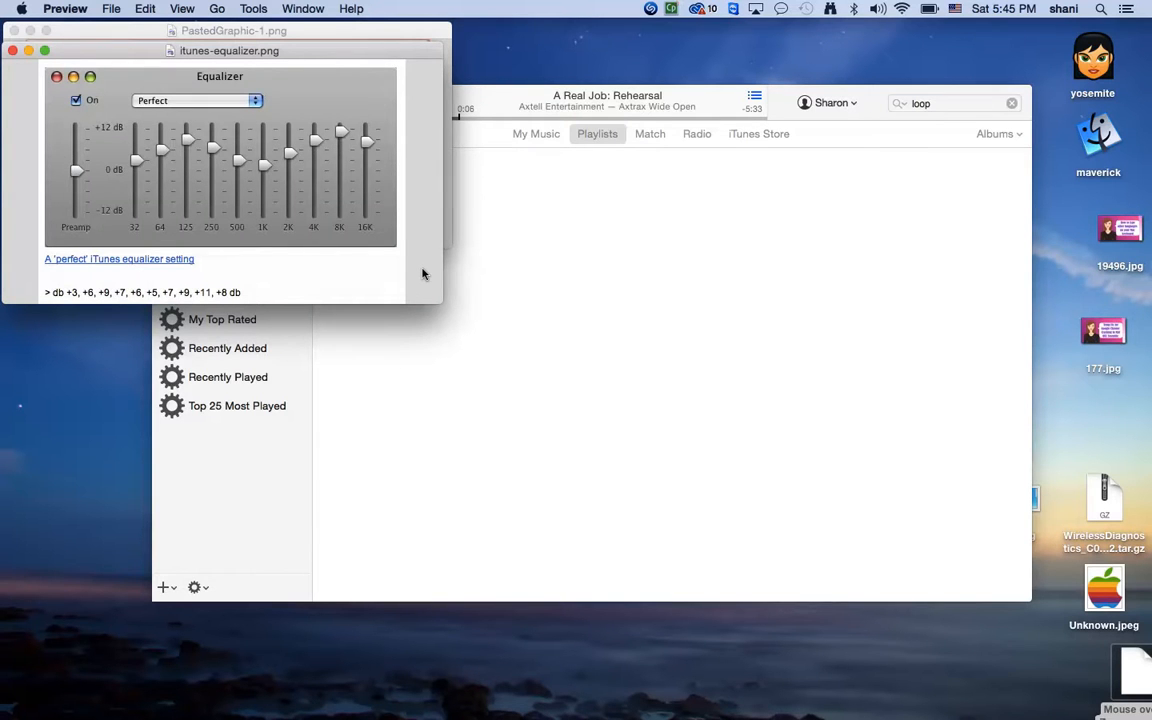
{"action": "mouse_move", "coordinate": [832, 93]}
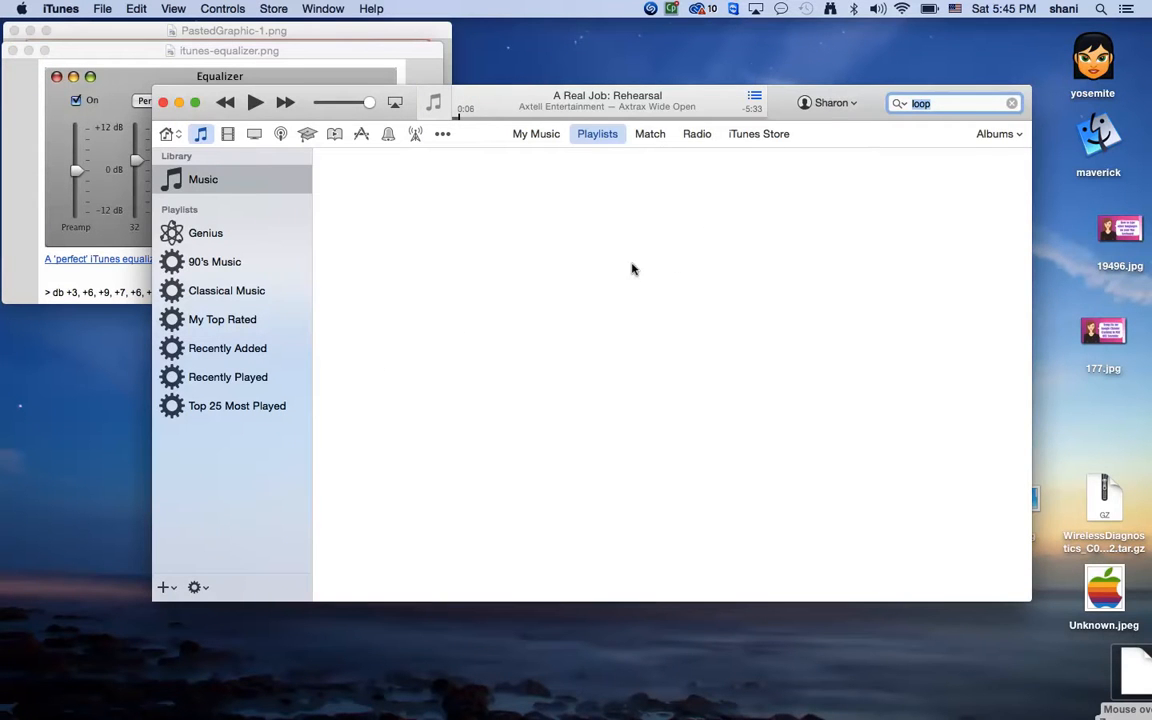
{"action": "mouse_move", "coordinate": [298, 52]}
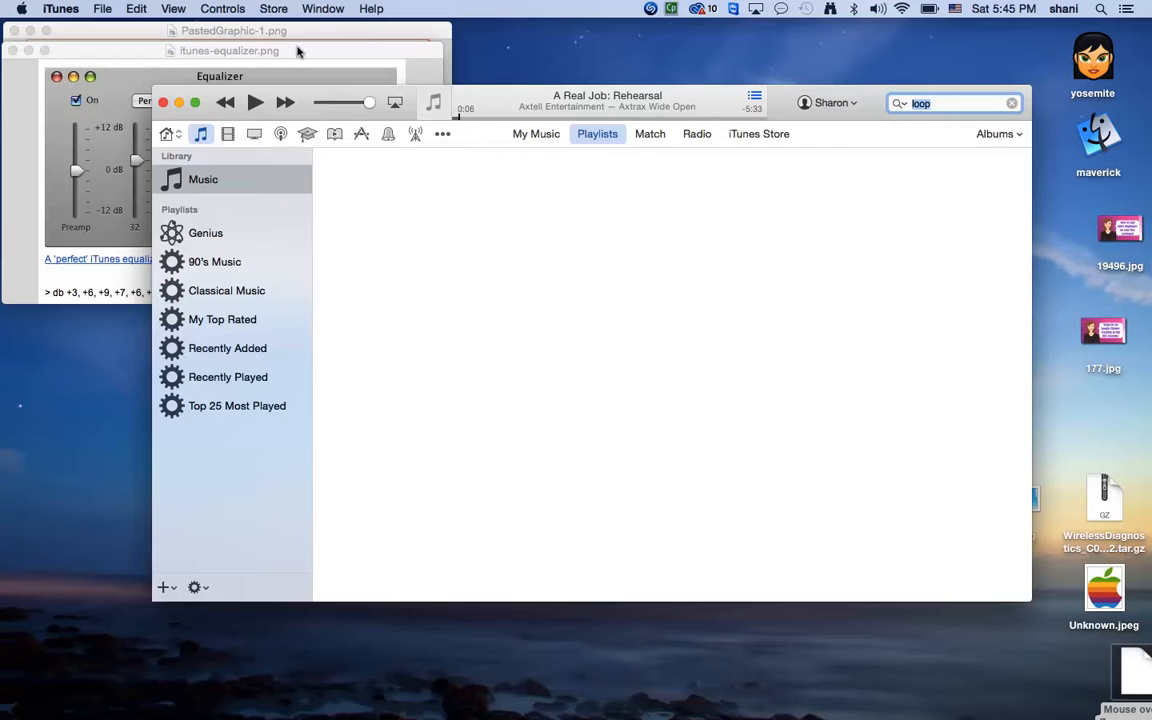
{"action": "left_click", "coordinate": [323, 8]}
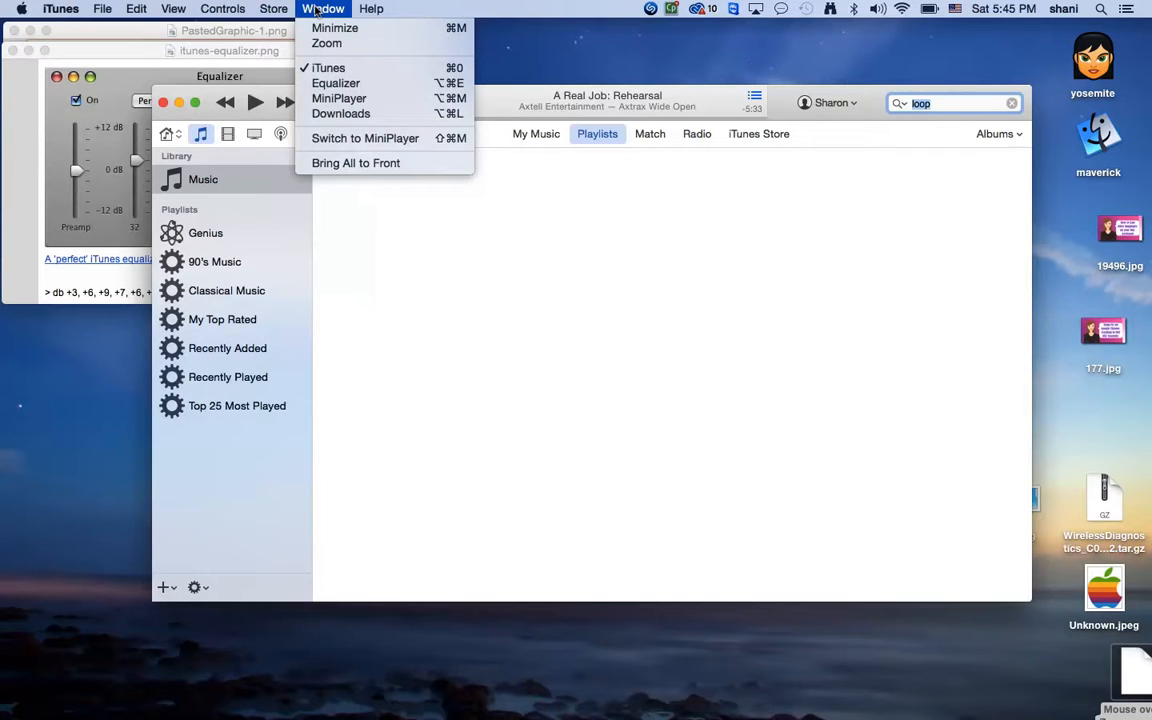
{"action": "mouse_move", "coordinate": [336, 83]}
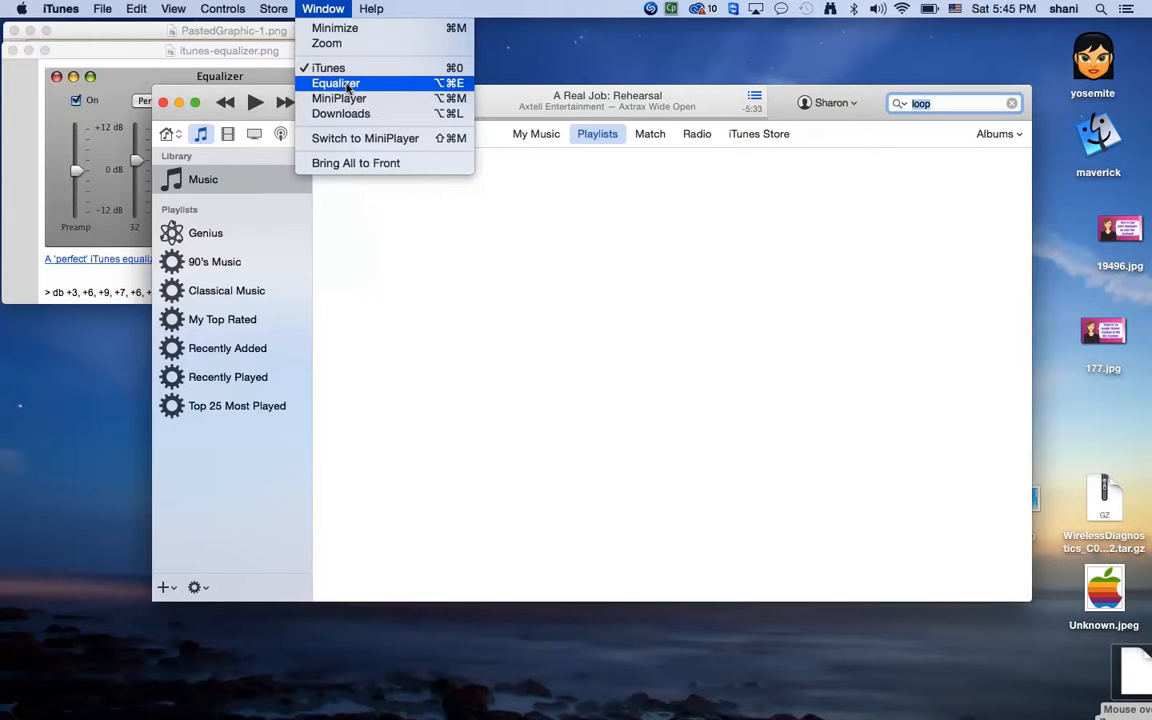
{"action": "mouse_move", "coordinate": [349, 90]}
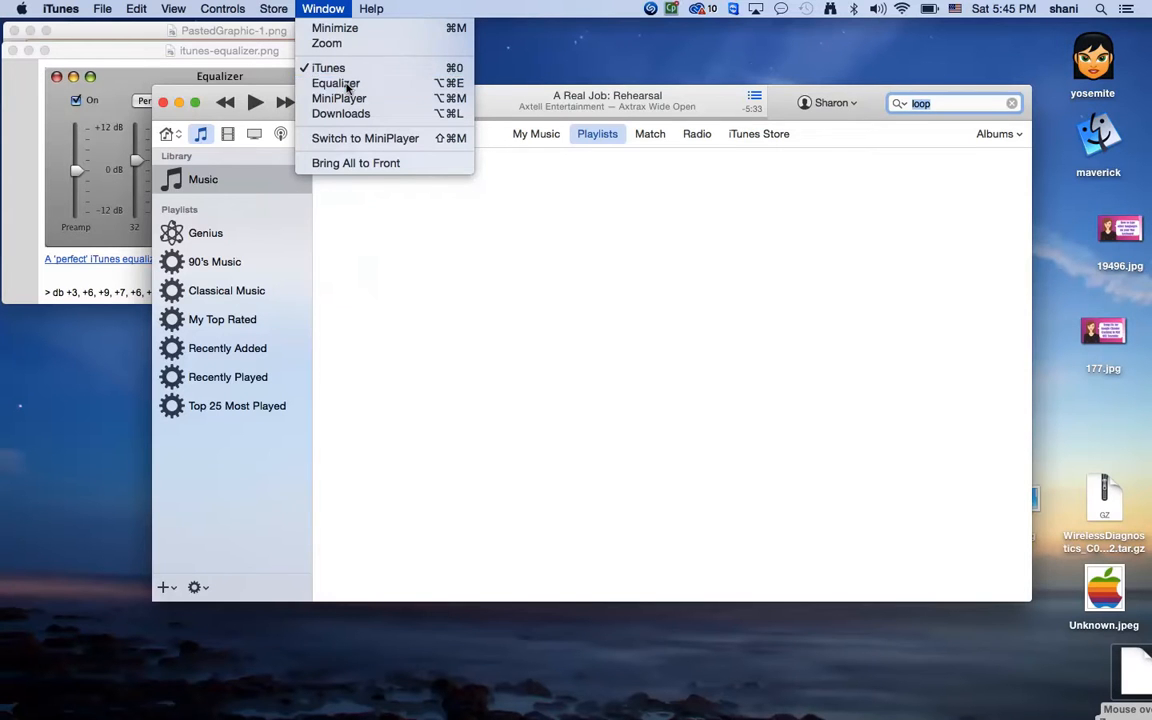
Open the Equalizer, toggle it off and back on, and keep the Flat preset.
{"action": "left_click", "coordinate": [335, 83]}
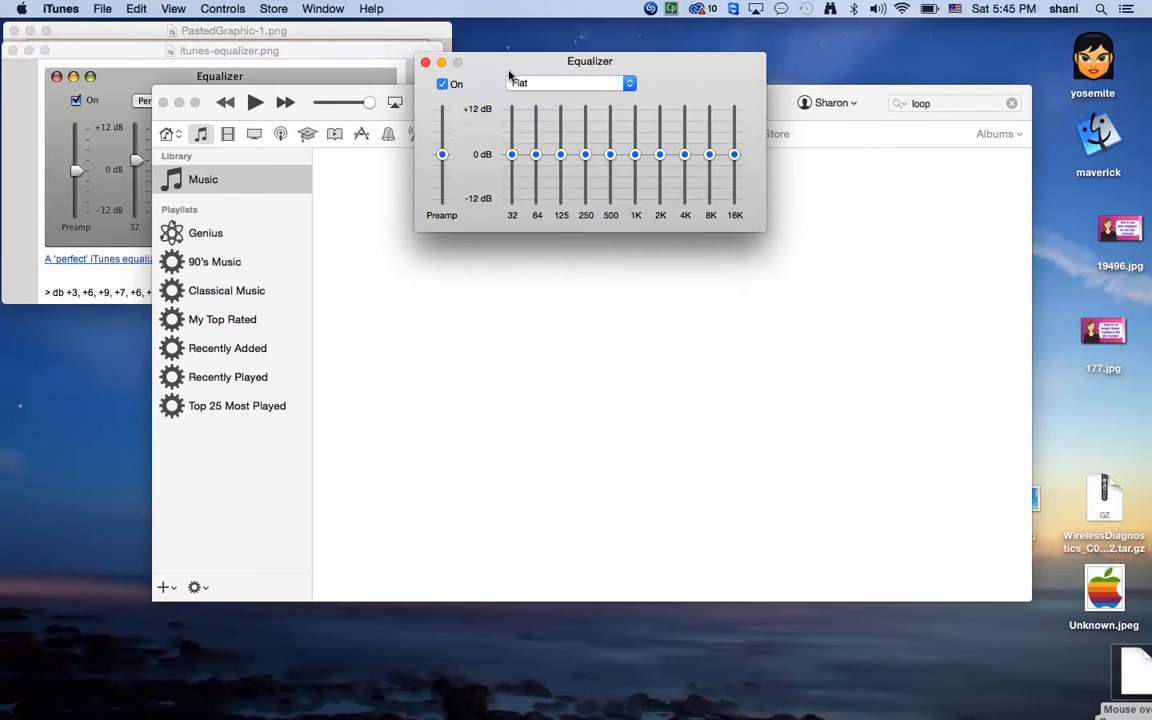
{"action": "left_click", "coordinate": [442, 84]}
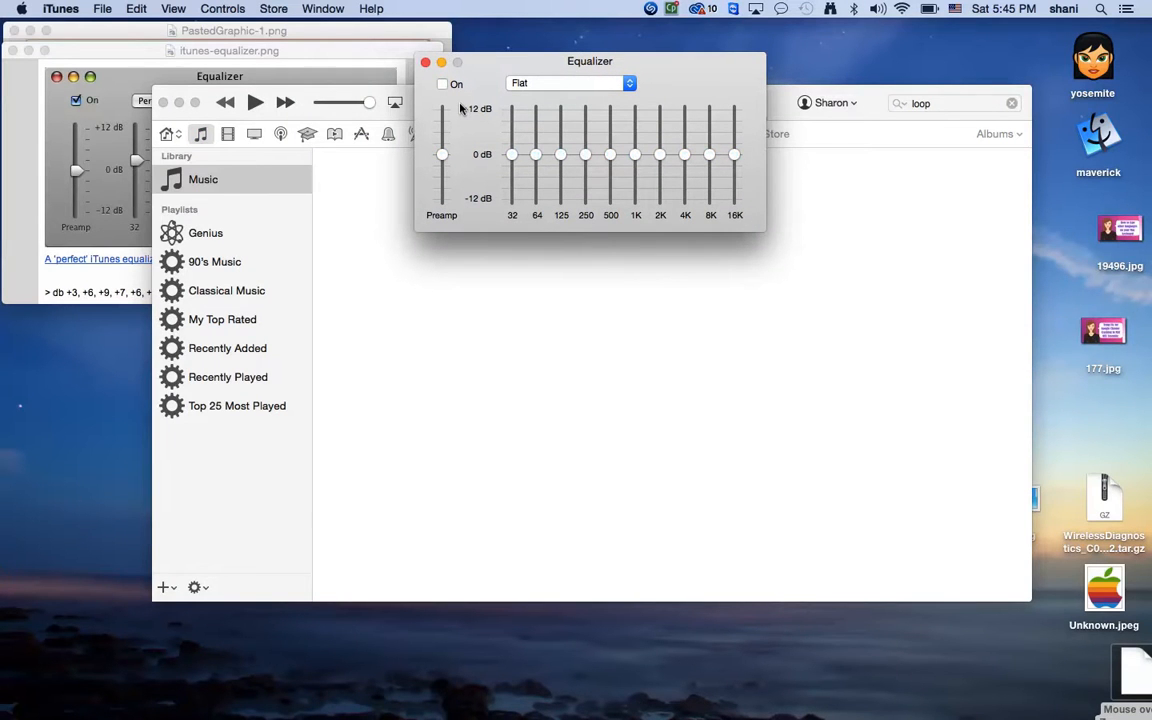
{"action": "left_click", "coordinate": [442, 84]}
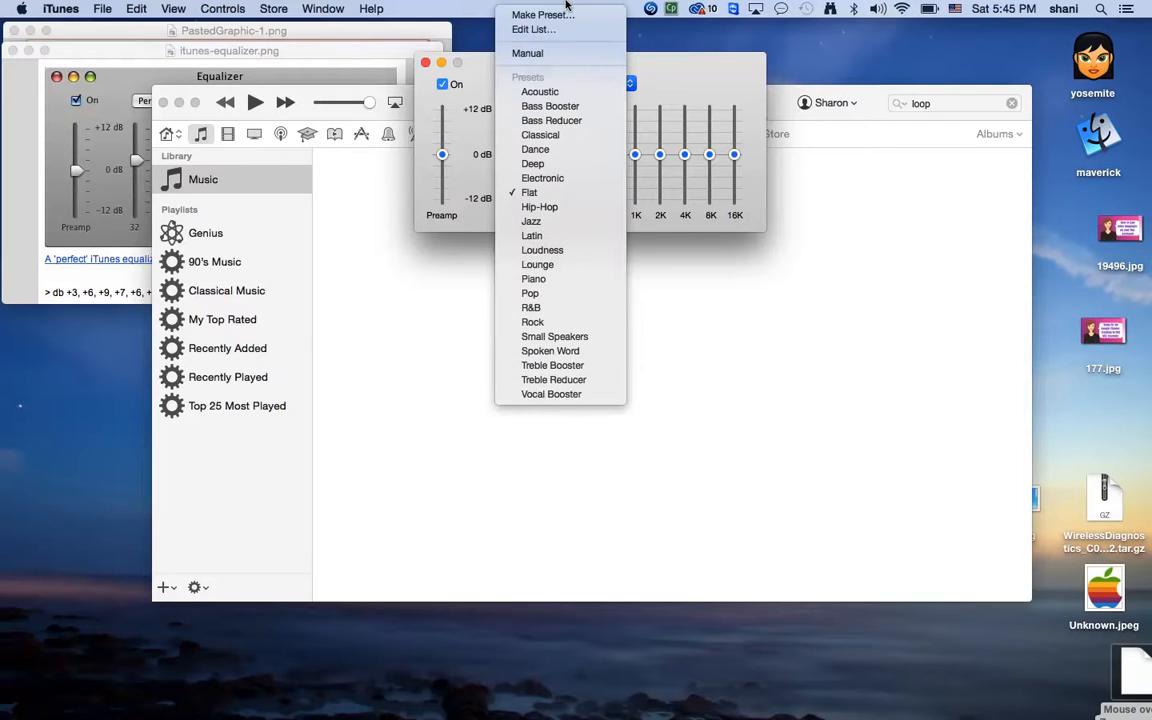
{"action": "mouse_move", "coordinate": [576, 429]}
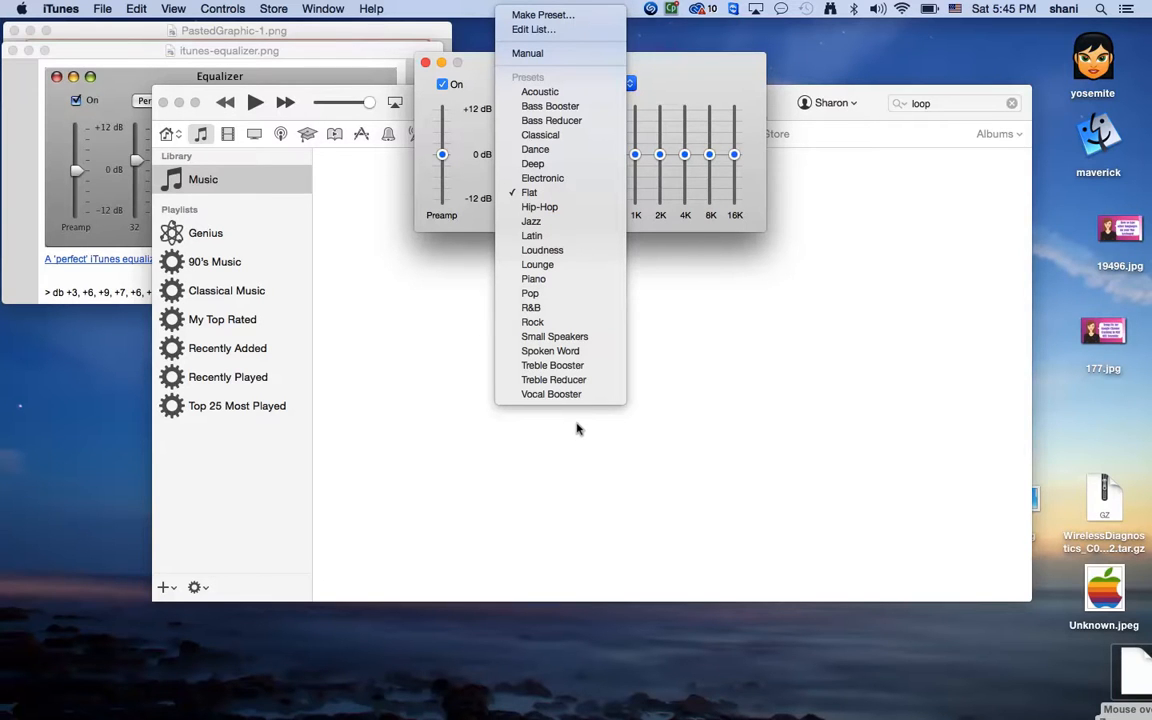
{"action": "mouse_move", "coordinate": [537, 264]}
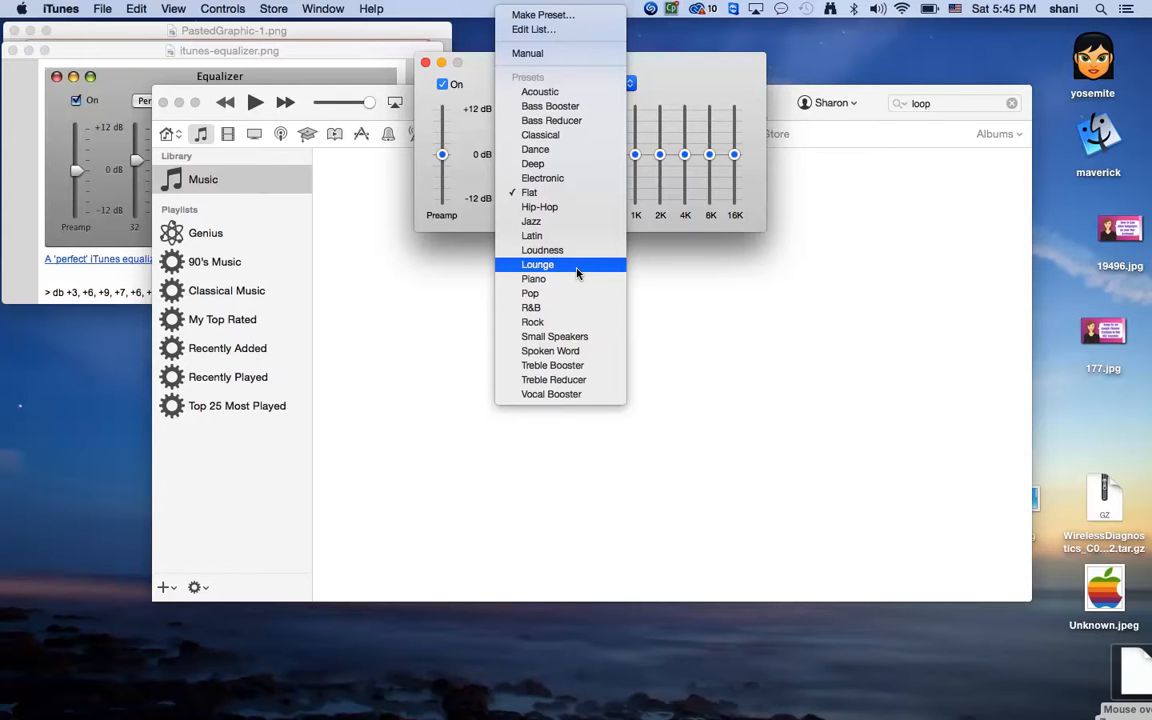
{"action": "left_click", "coordinate": [529, 192]}
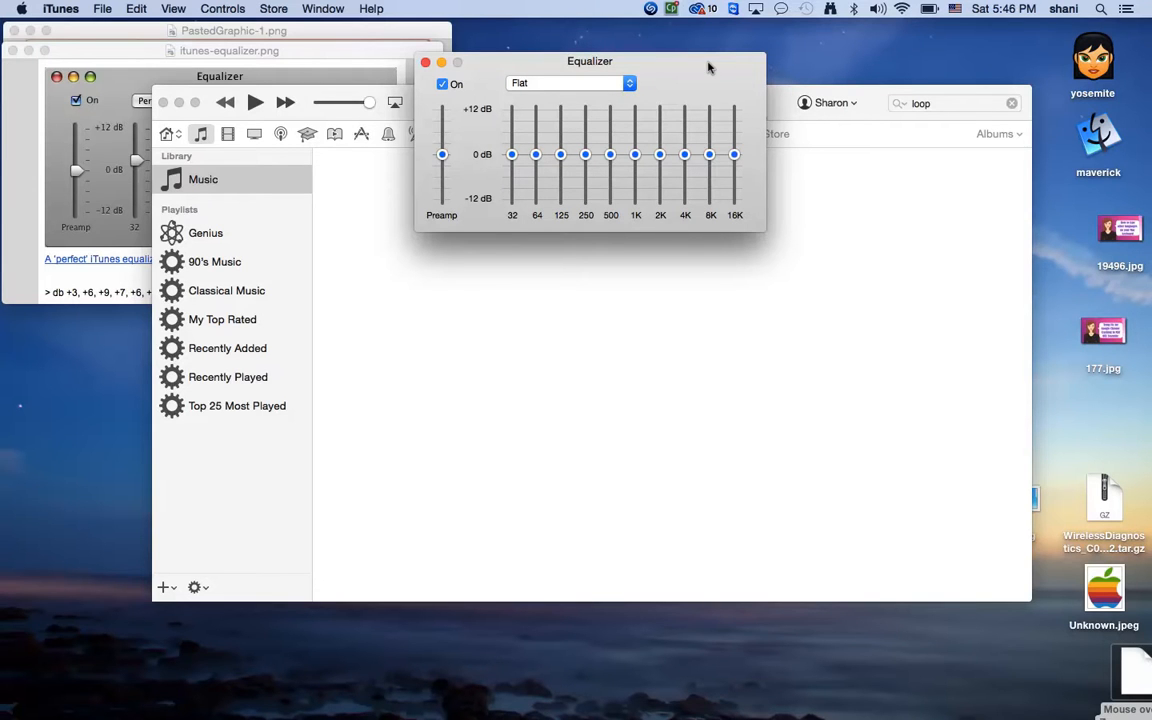
{"action": "mouse_move", "coordinate": [286, 120]}
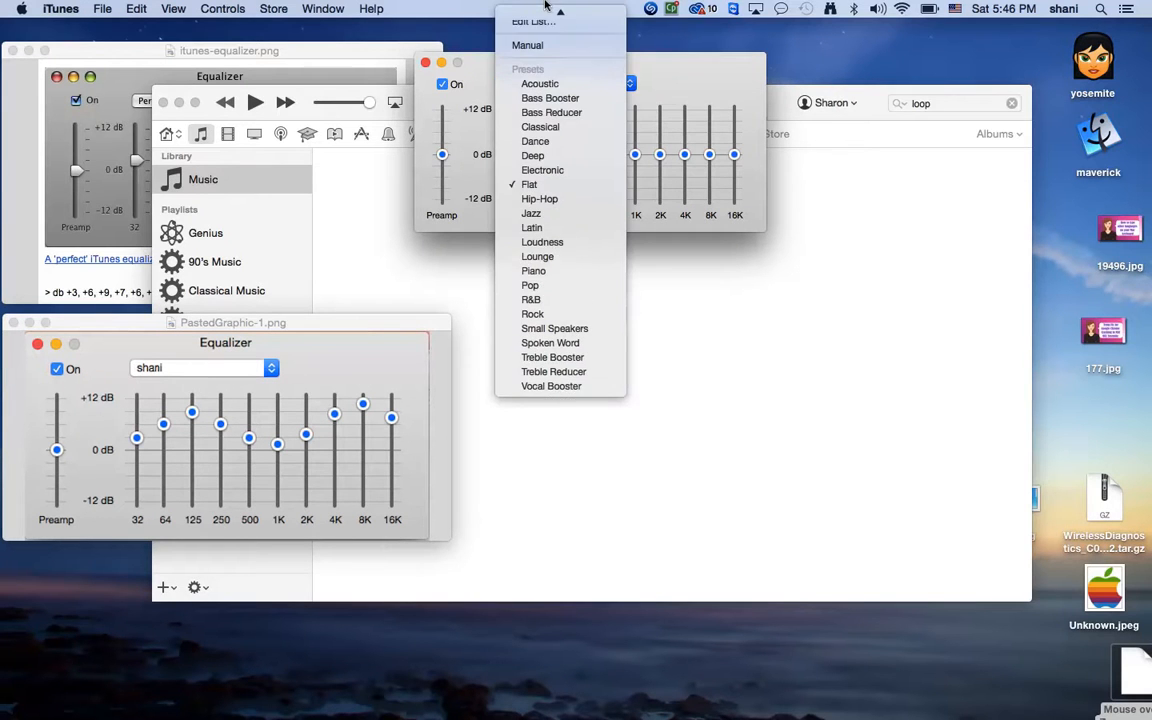
{"action": "mouse_move", "coordinate": [542, 15]}
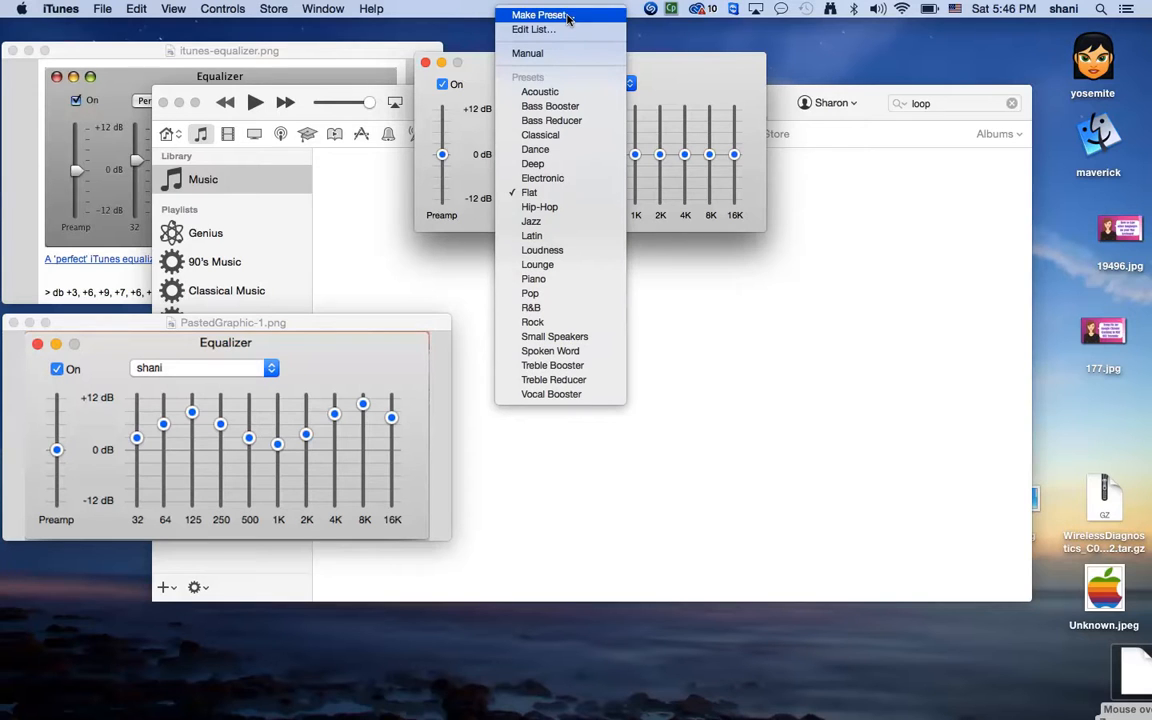
{"action": "mouse_move", "coordinate": [528, 53]}
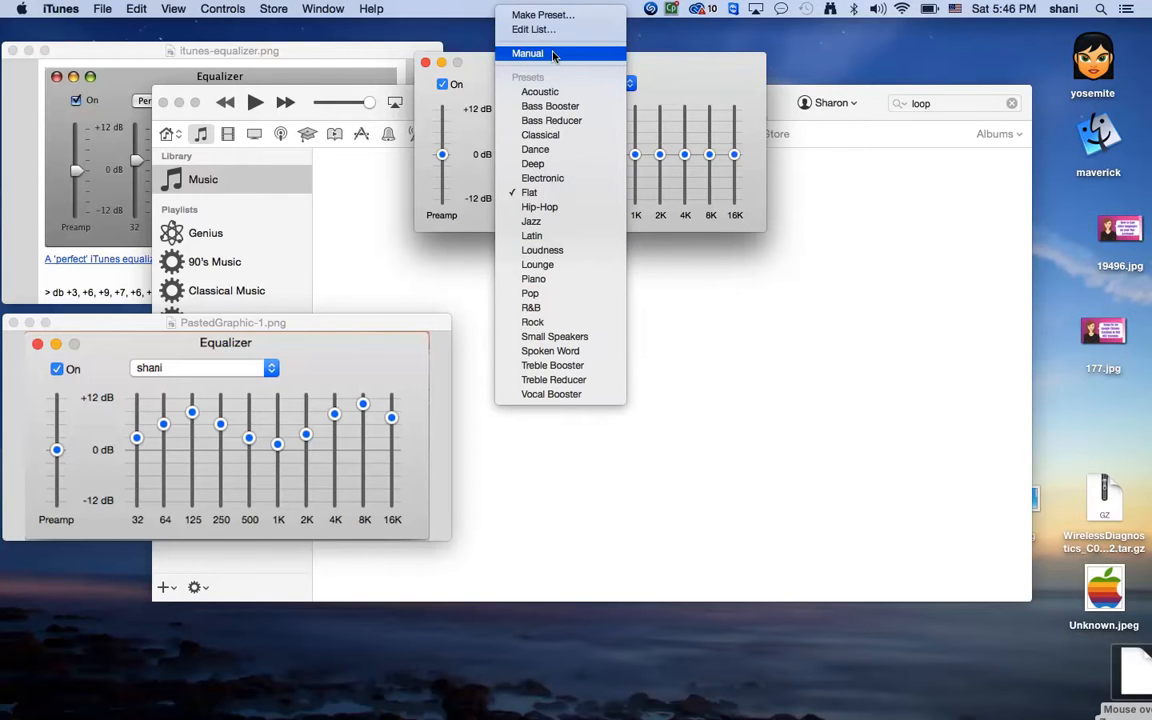
Set the 32 band slightly above zero and raise the 64 band to match the reference.
{"action": "left_click", "coordinate": [529, 192]}
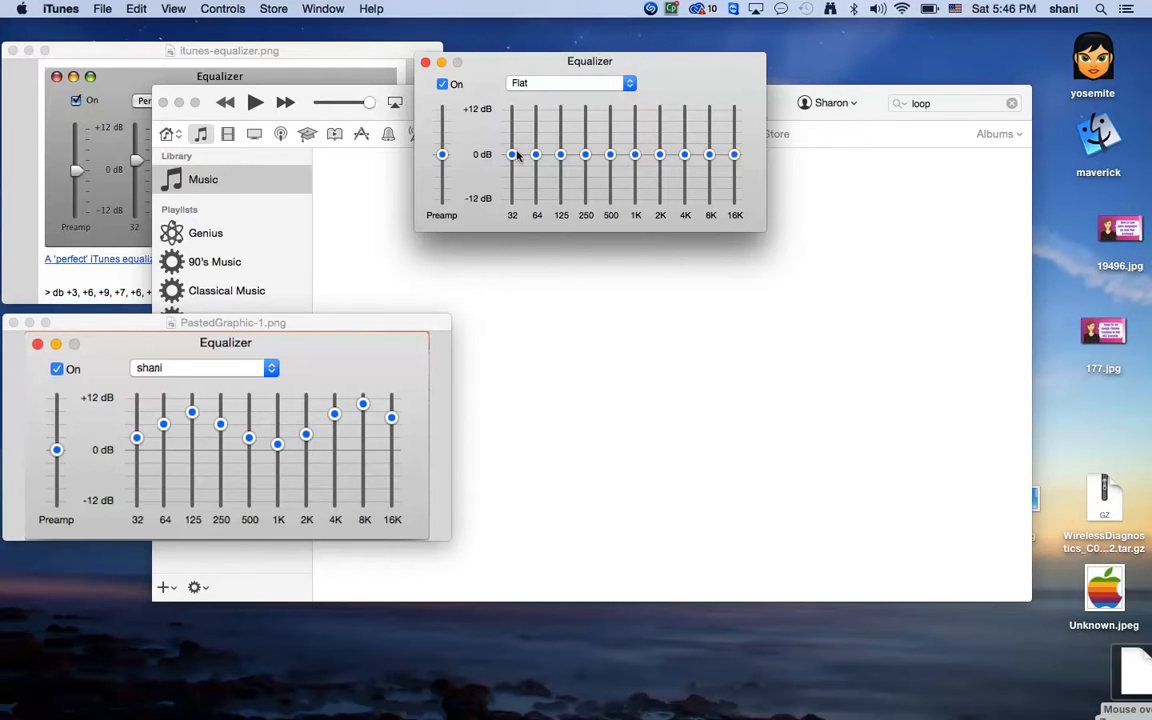
{"action": "left_click_drag", "start_coordinate": [512, 154], "coordinate": [512, 138]}
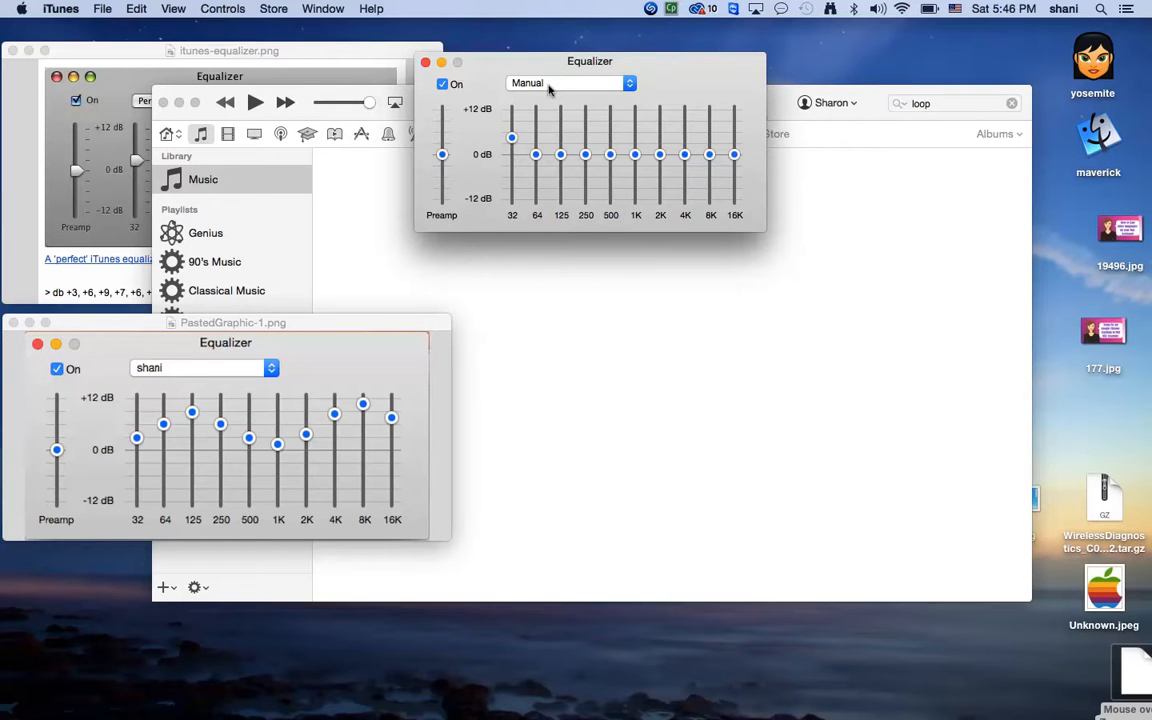
{"action": "left_click_drag", "start_coordinate": [512, 138], "coordinate": [512, 154]}
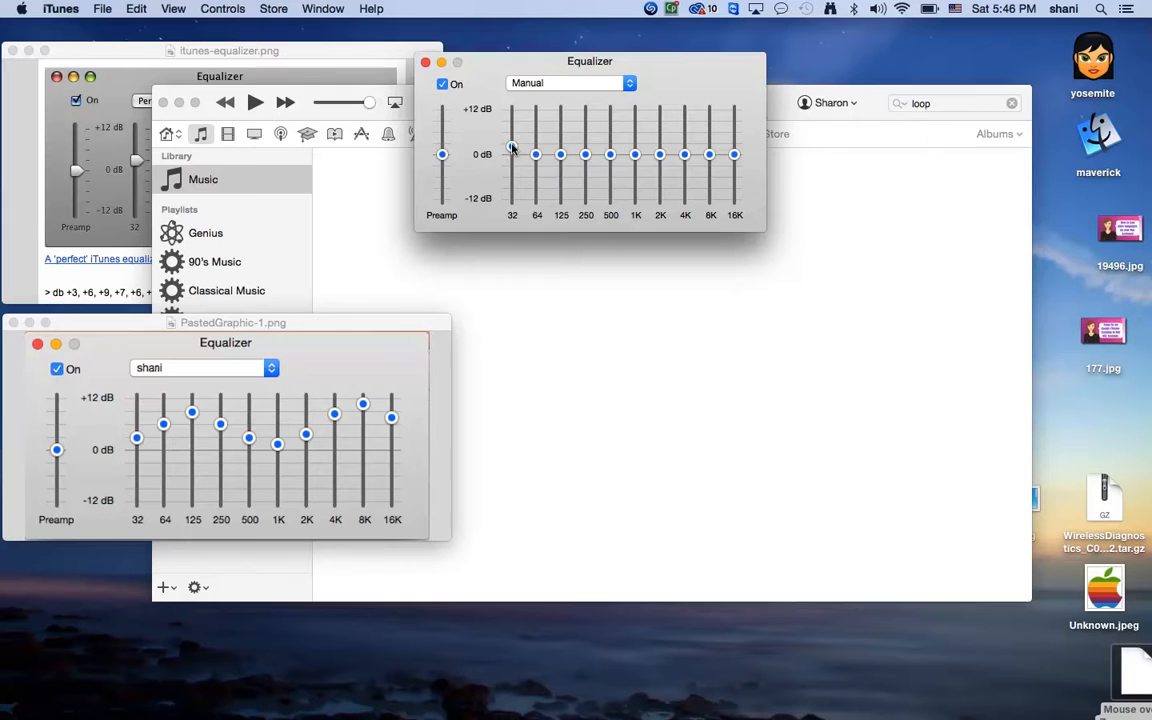
{"action": "left_click_drag", "start_coordinate": [512, 154], "coordinate": [512, 146]}
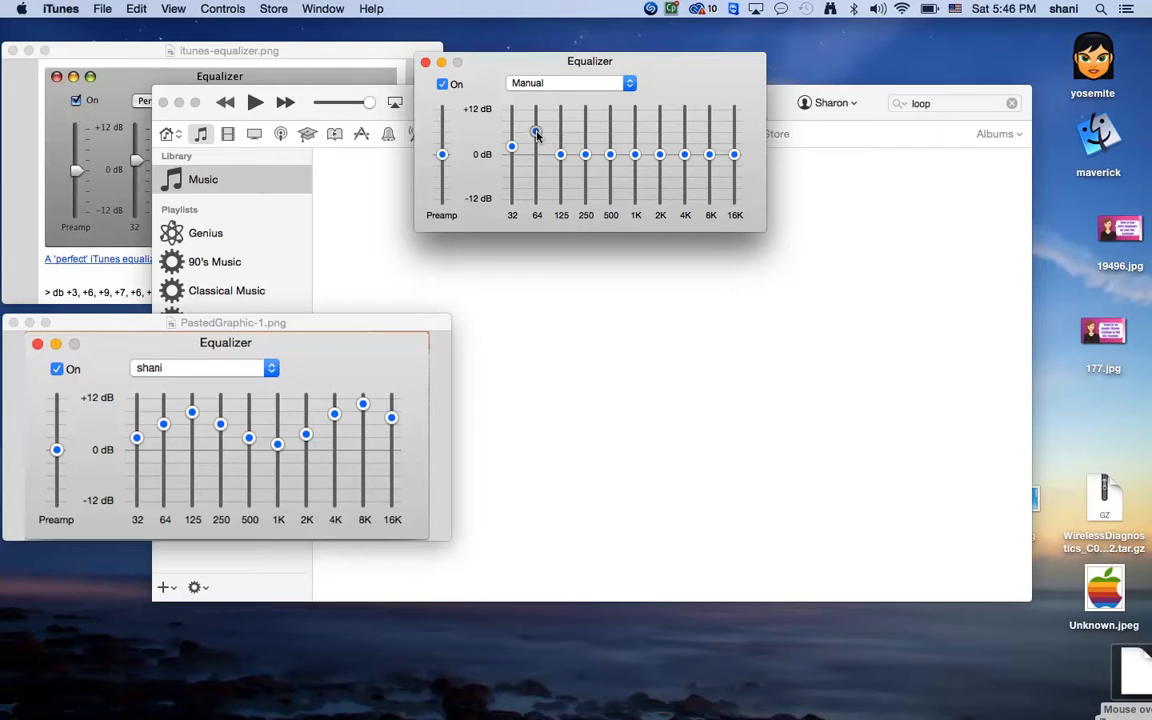
{"action": "left_click_drag", "start_coordinate": [512, 154], "coordinate": [535, 132]}
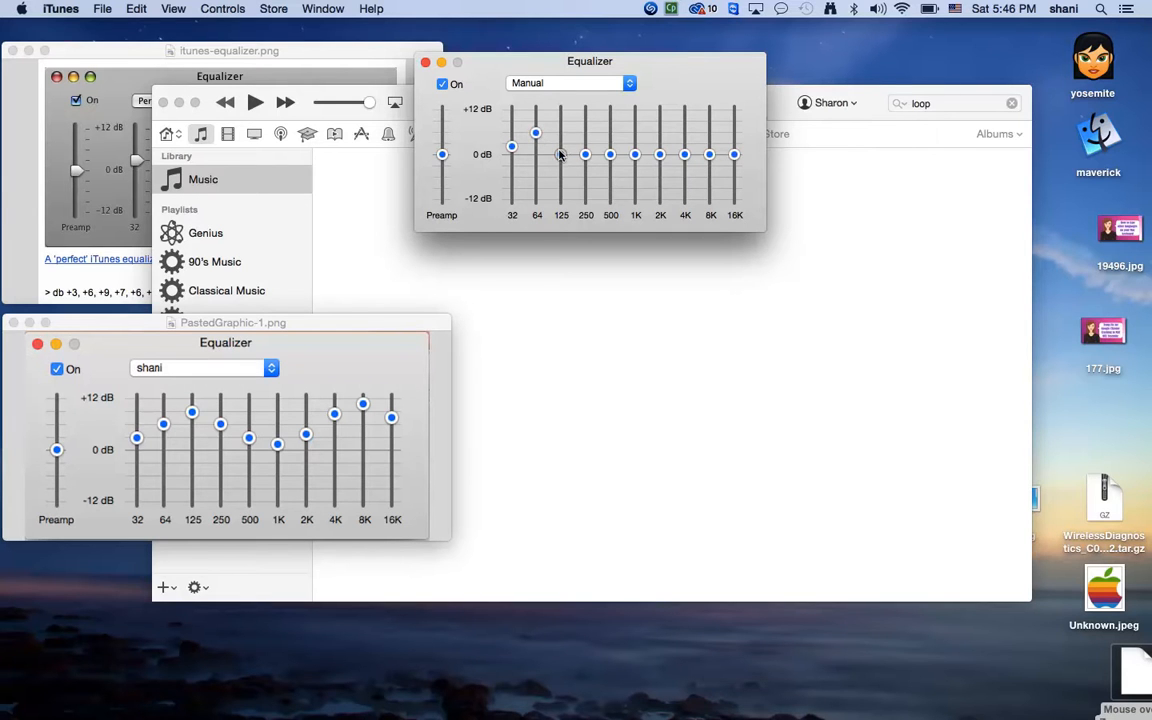
Raise the 125, 250, 2K, 8K and 16K bands to mirror the reference curve.
{"action": "left_click_drag", "start_coordinate": [560, 154], "coordinate": [560, 118]}
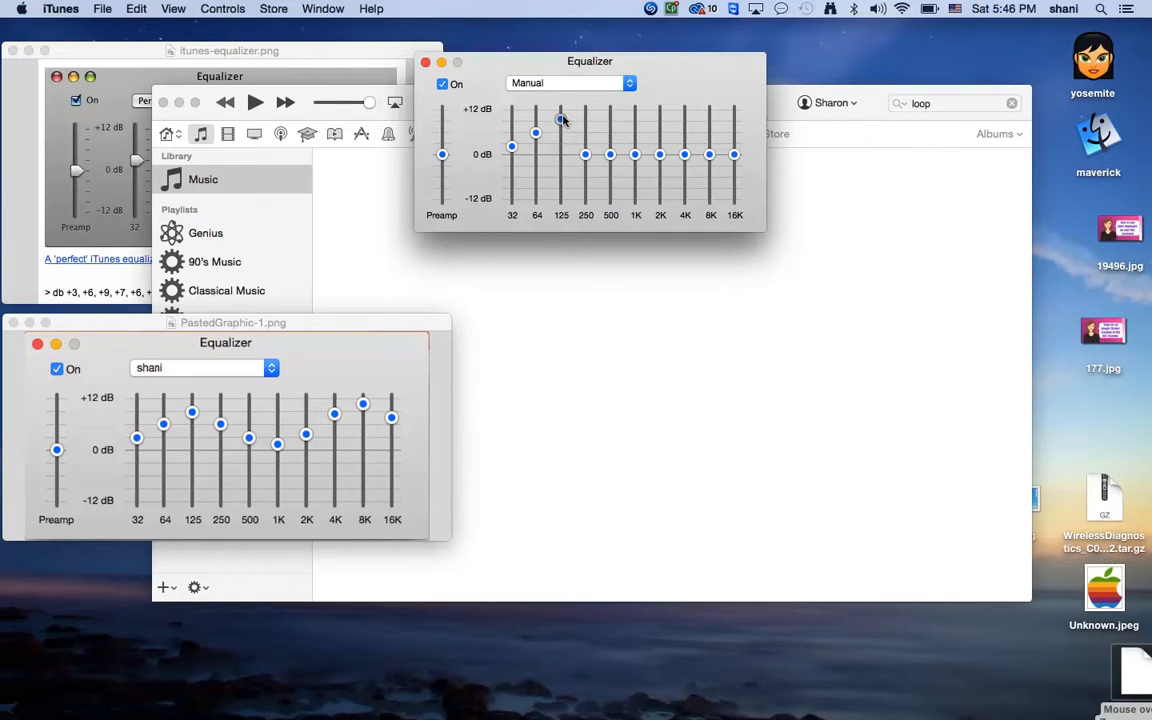
{"action": "left_click_drag", "start_coordinate": [560, 118], "coordinate": [560, 120]}
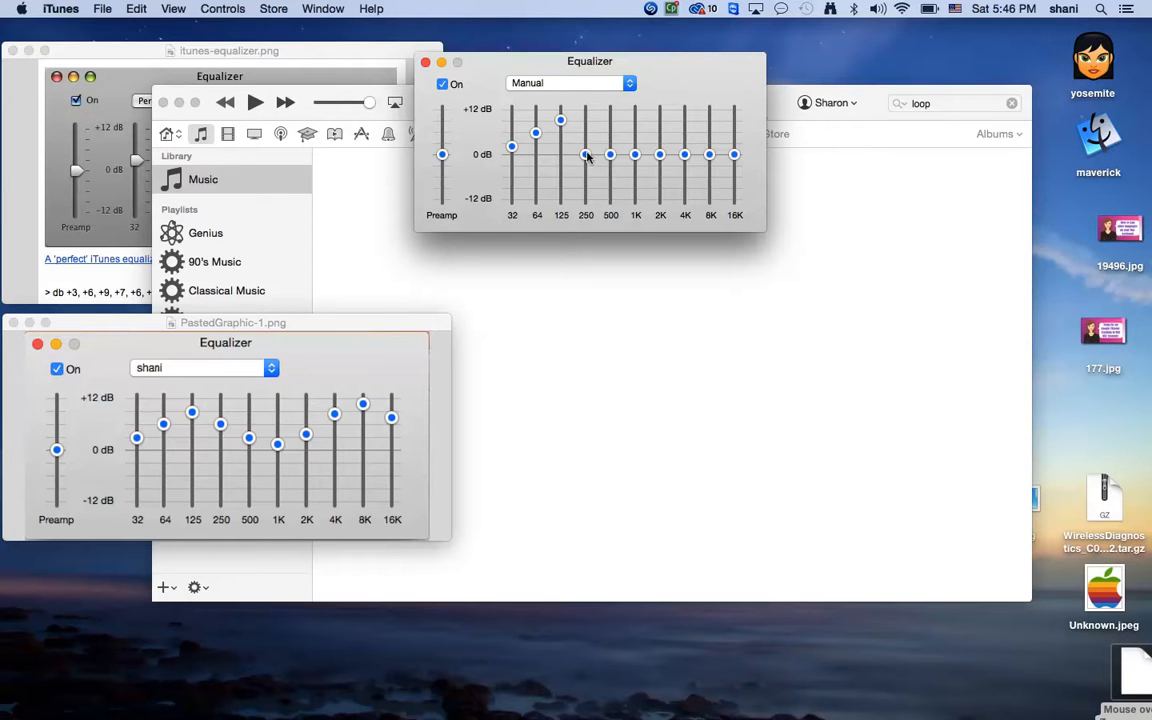
{"action": "left_click_drag", "start_coordinate": [585, 154], "coordinate": [585, 133]}
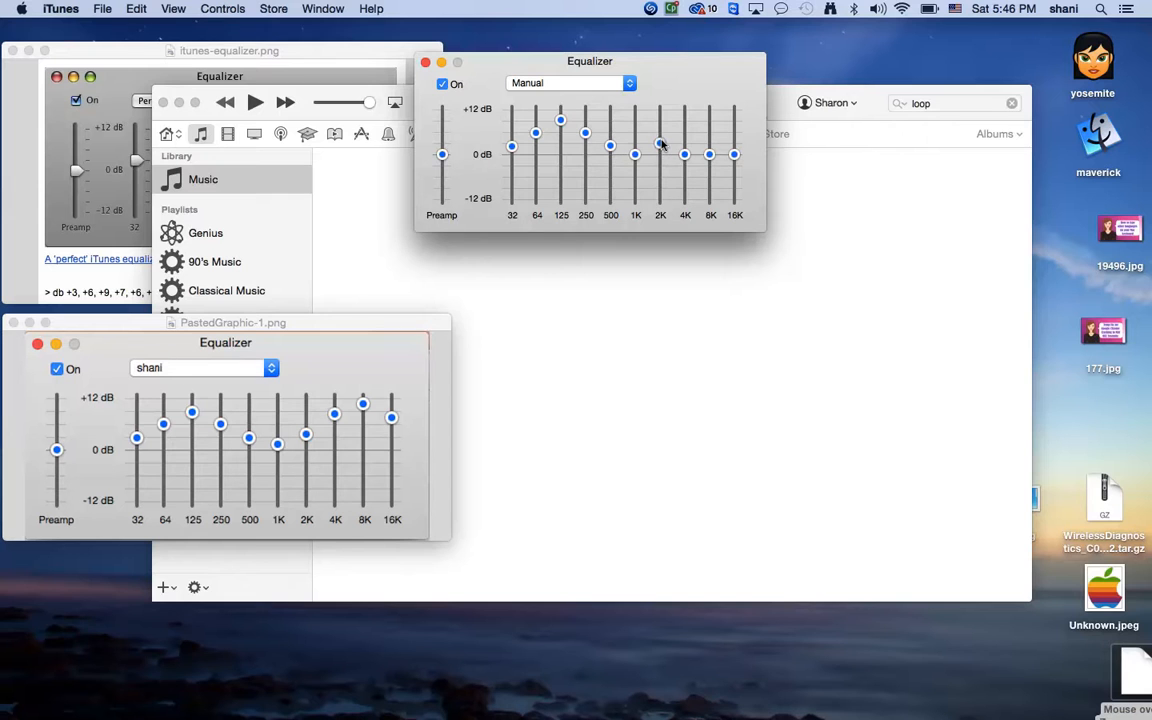
{"action": "left_click_drag", "start_coordinate": [660, 144], "coordinate": [660, 144]}
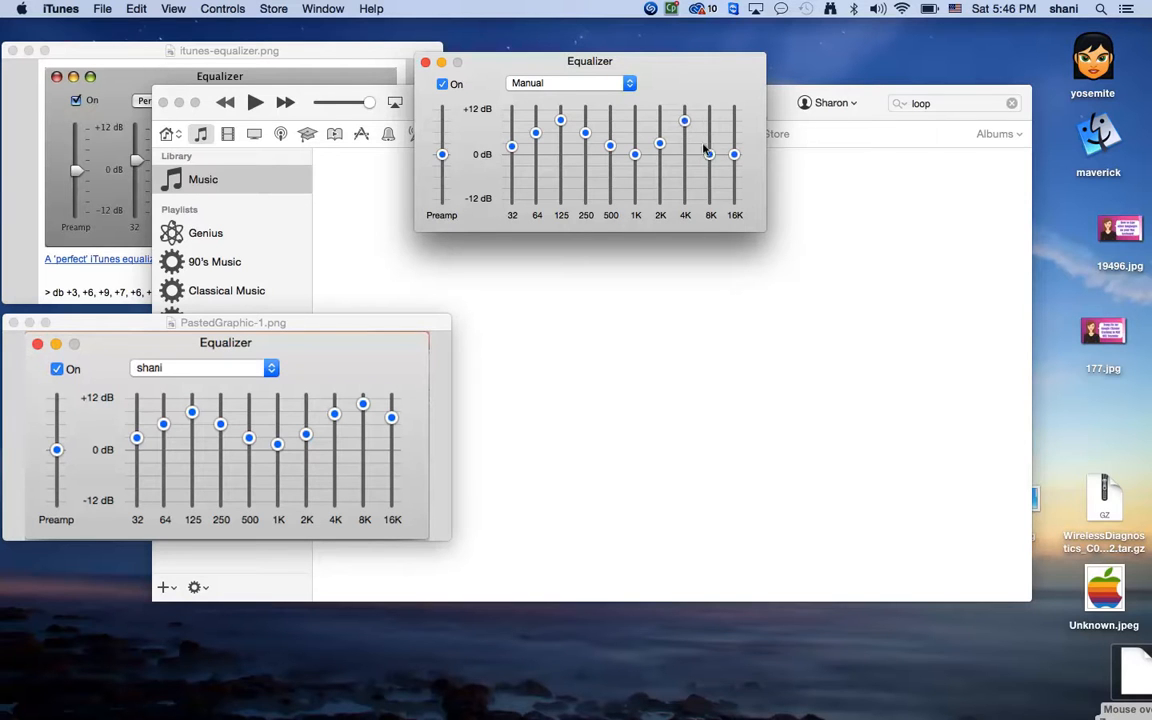
{"action": "left_click_drag", "start_coordinate": [710, 154], "coordinate": [710, 122]}
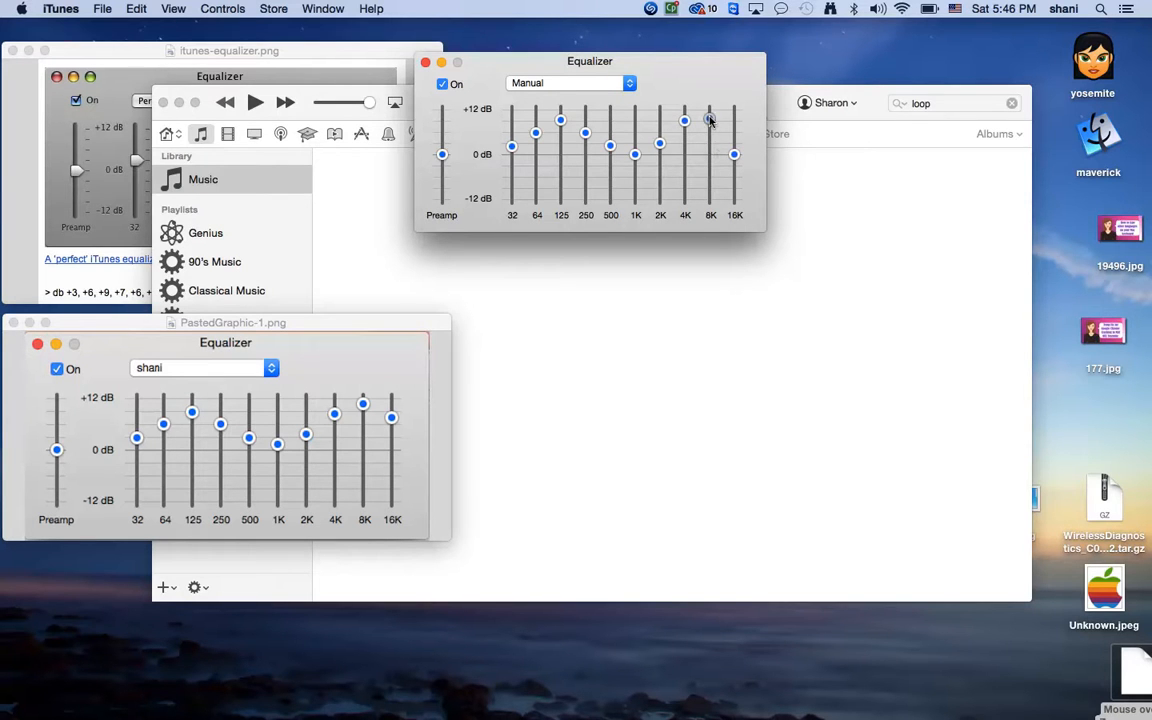
{"action": "left_click_drag", "start_coordinate": [685, 120], "coordinate": [710, 118]}
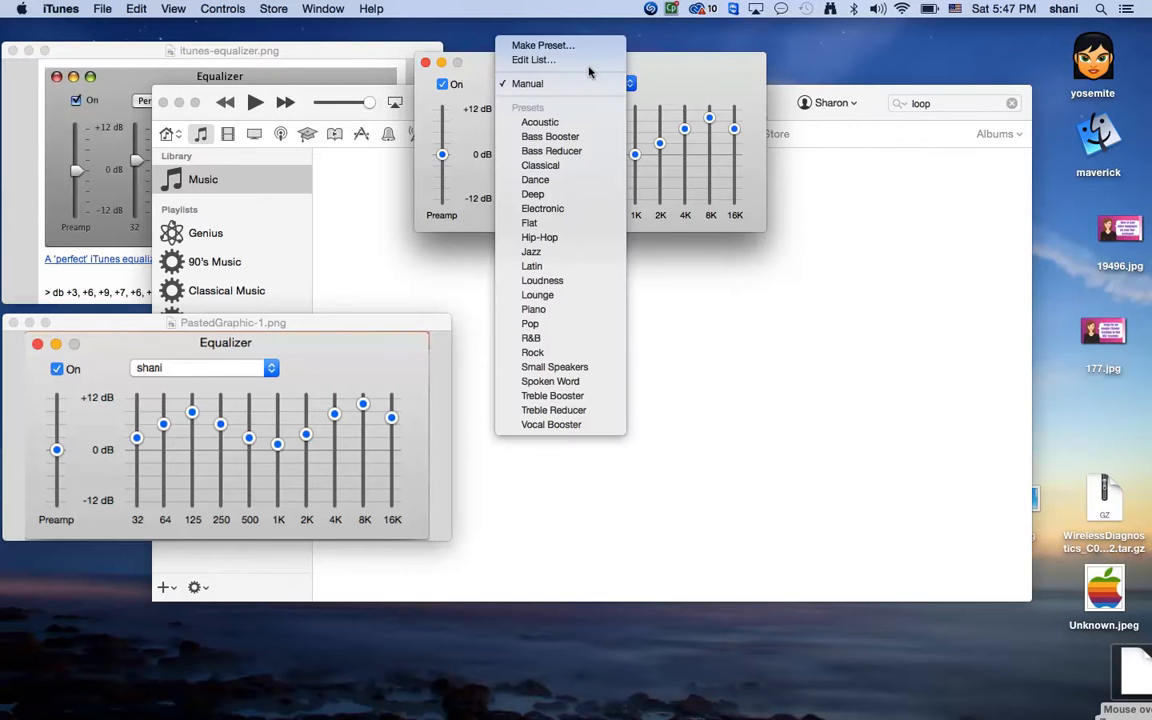
Save the Manual curve as a new preset named 'shanijaf' and keep it selected.
{"action": "left_click", "coordinate": [543, 45]}
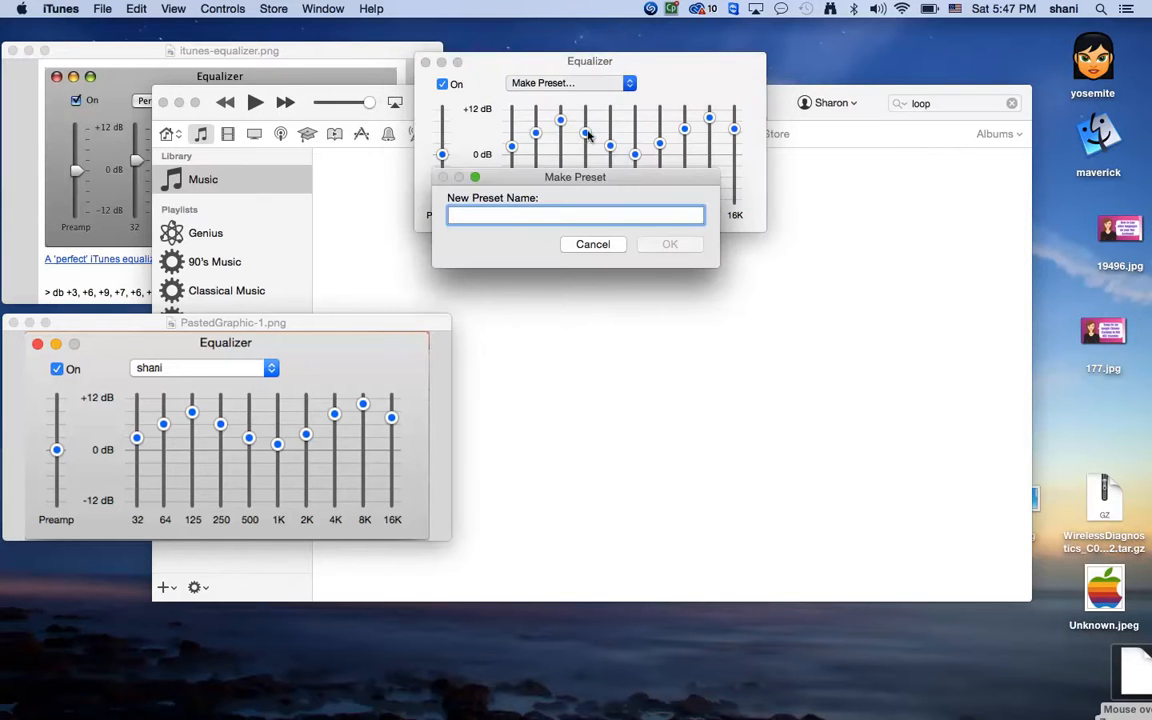
{"action": "type", "text": "shani"}
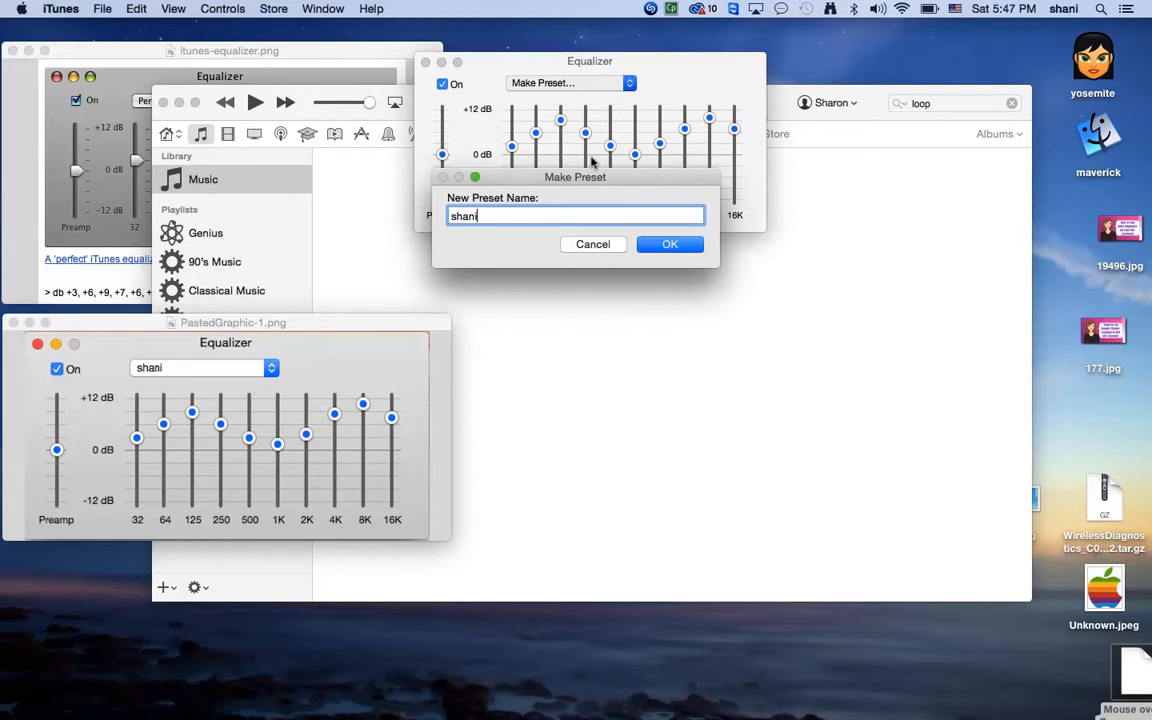
{"action": "left_click", "coordinate": [670, 244]}
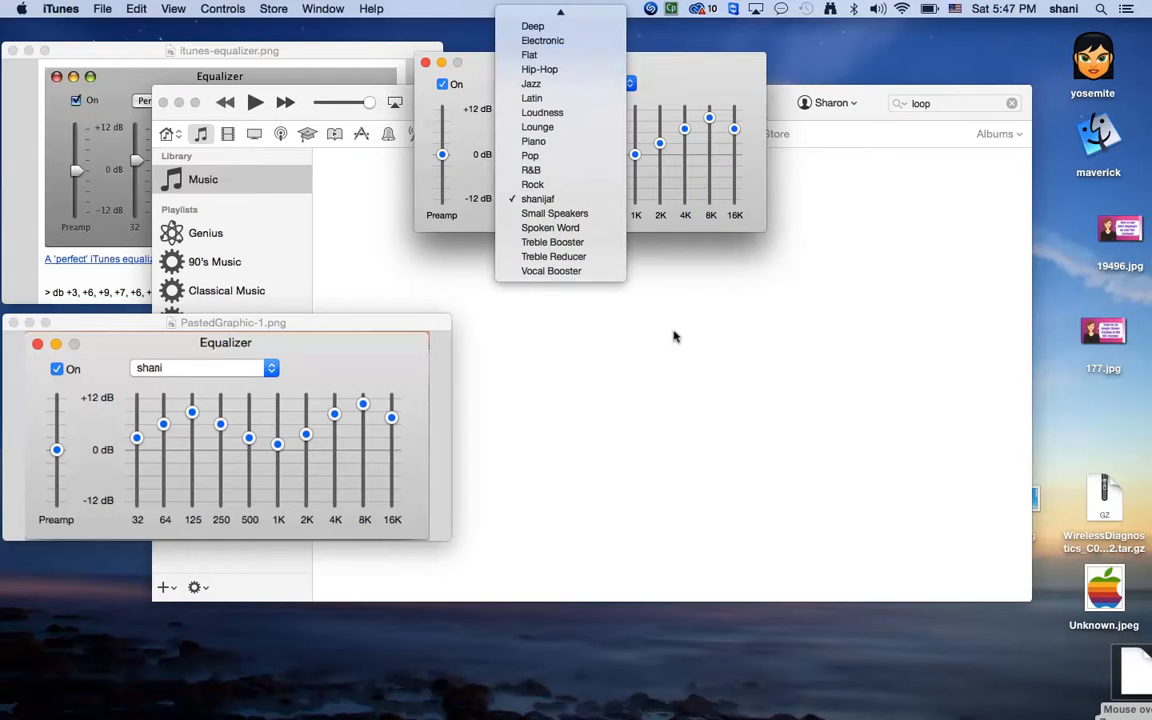
{"action": "left_click", "coordinate": [538, 198]}
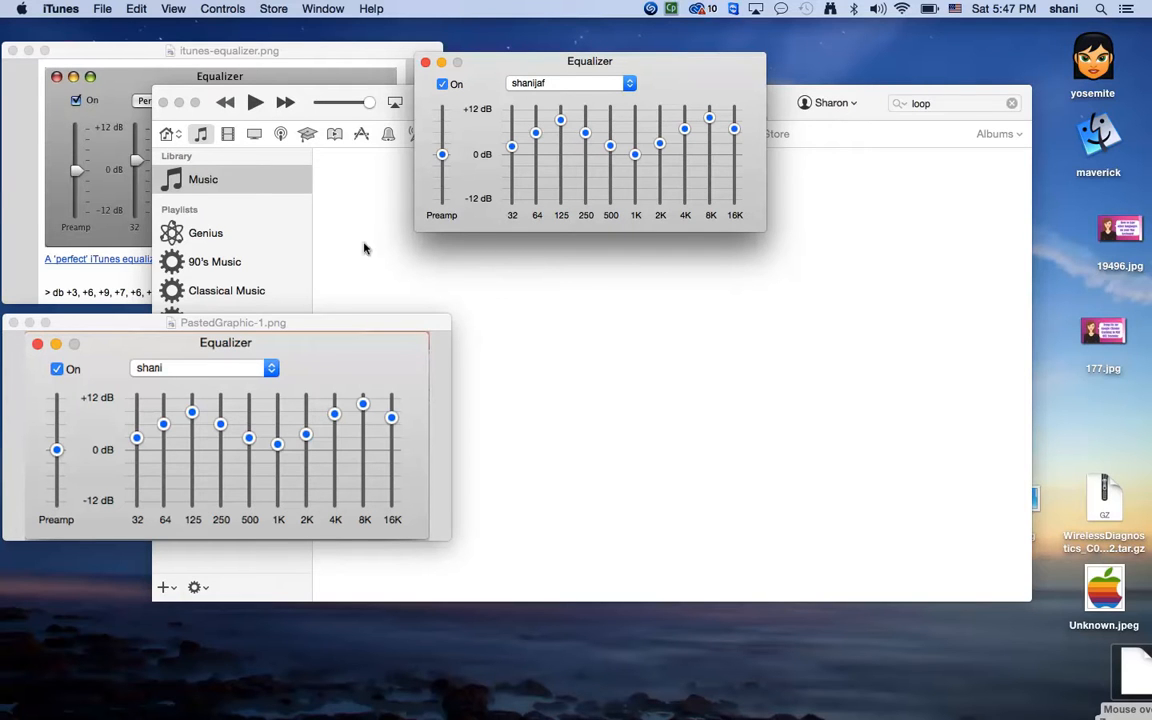
{"action": "mouse_move", "coordinate": [353, 248]}
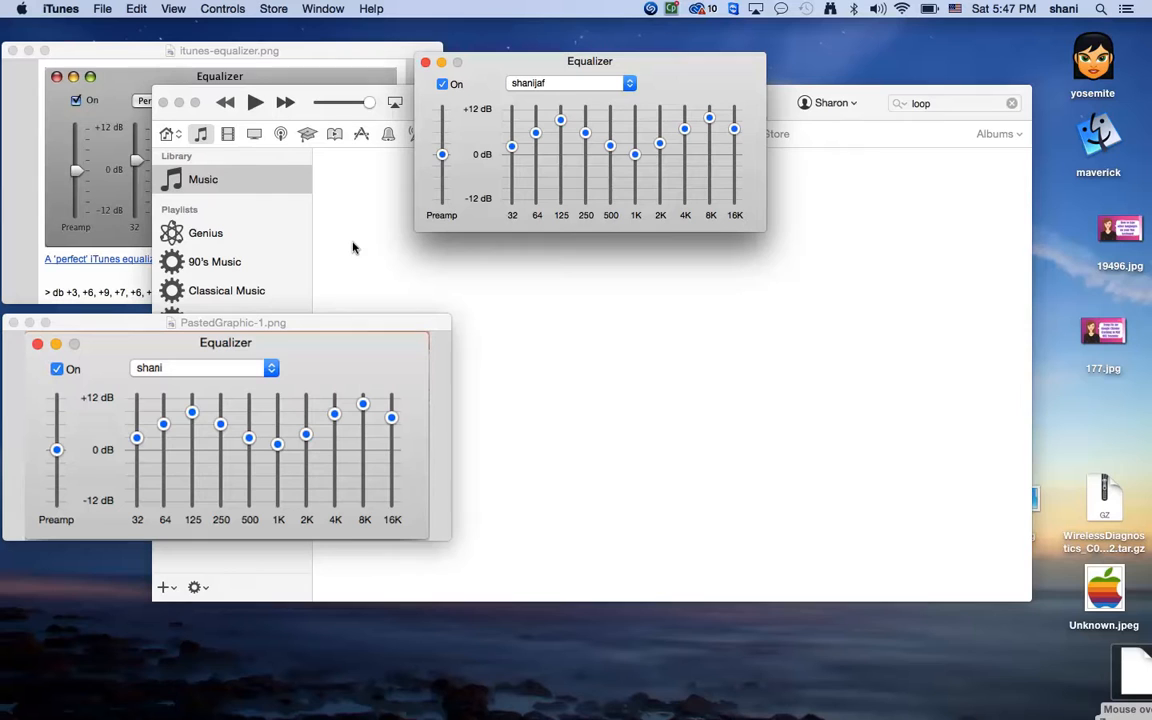
{"action": "mouse_move", "coordinate": [448, 179]}
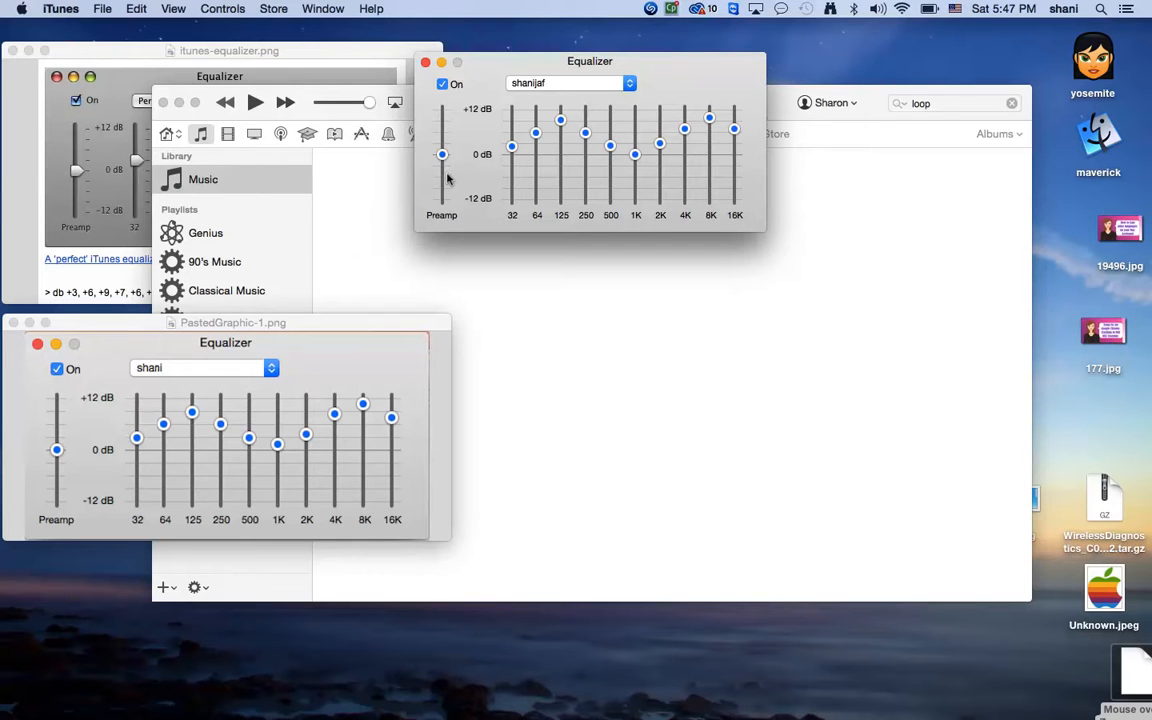